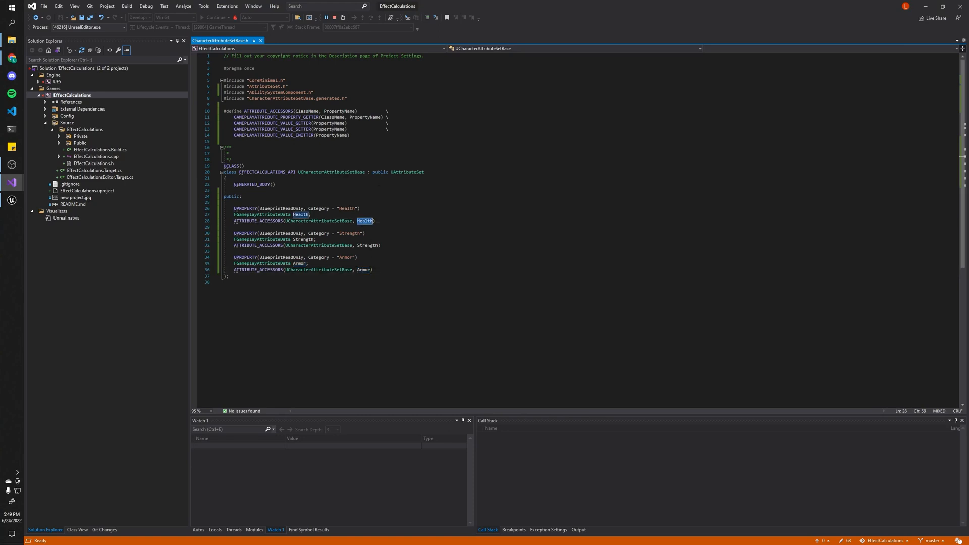
Bring Unreal Editor forward to open BP_ThirdPersonCharacter and the GE_Damage effect.
{"action": "left_click", "coordinate": [364, 271]}
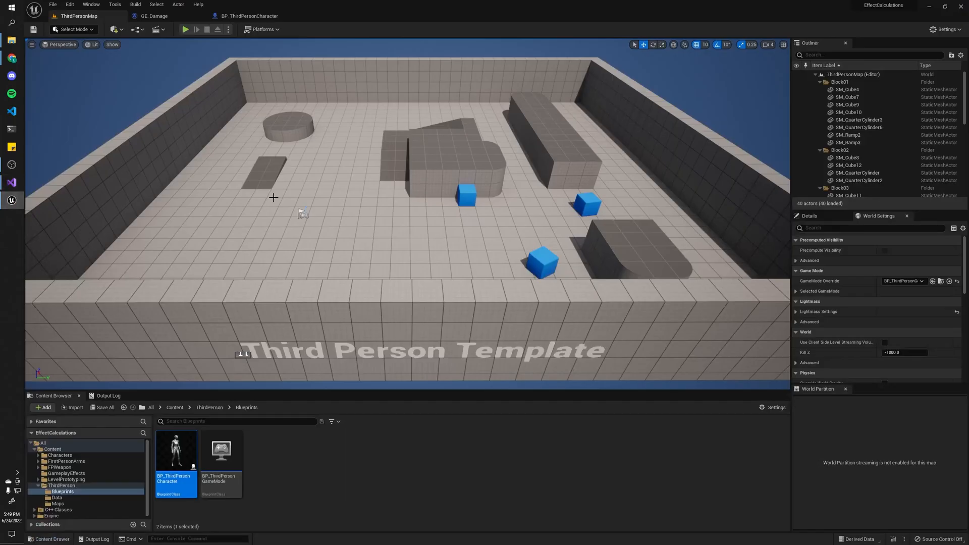
{"action": "mouse_move", "coordinate": [153, 15]}
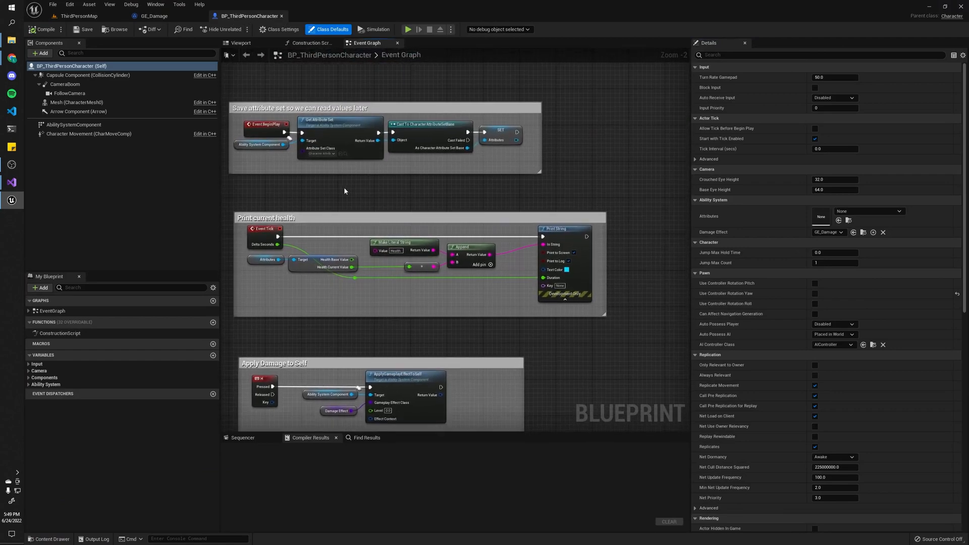
{"action": "mouse_move", "coordinate": [405, 330]}
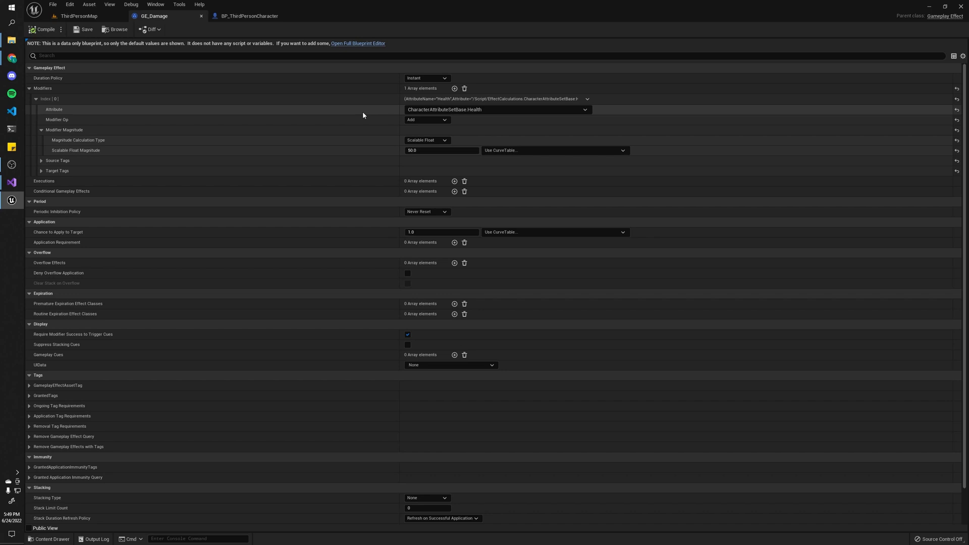
{"action": "mouse_move", "coordinate": [495, 109]}
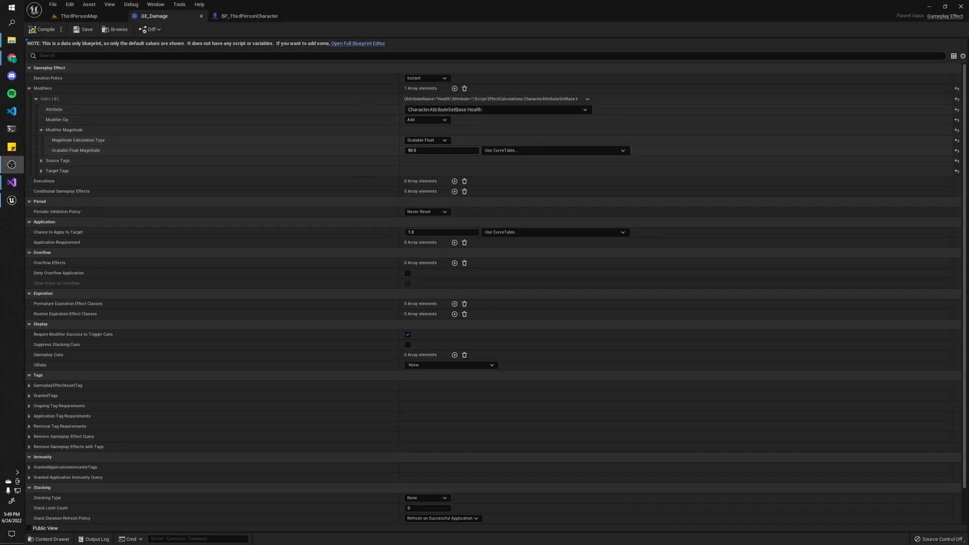
Set the Scalable Float Magnitude to -50.0 and expand the new Executions entry Index [0].
{"action": "type", "text": "-50.0"}
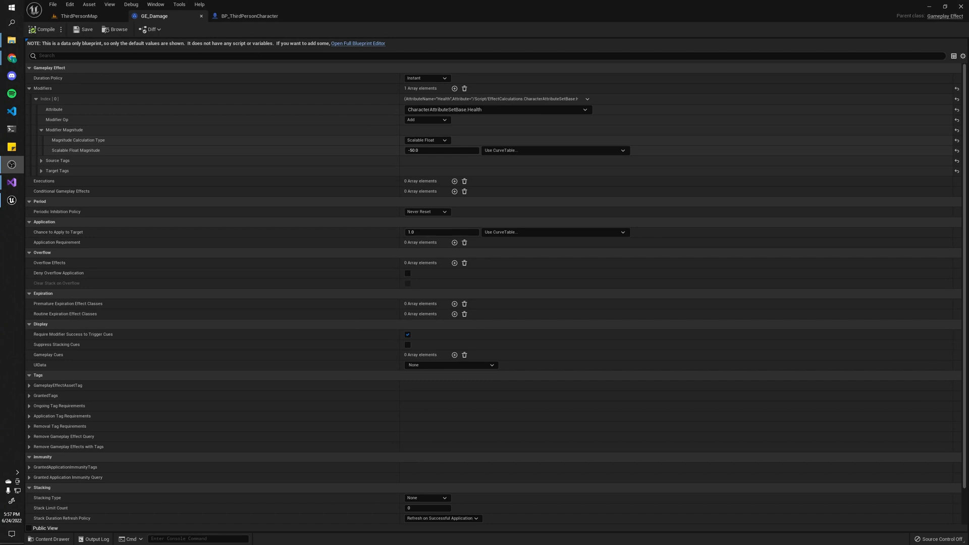
{"action": "mouse_move", "coordinate": [169, 149]}
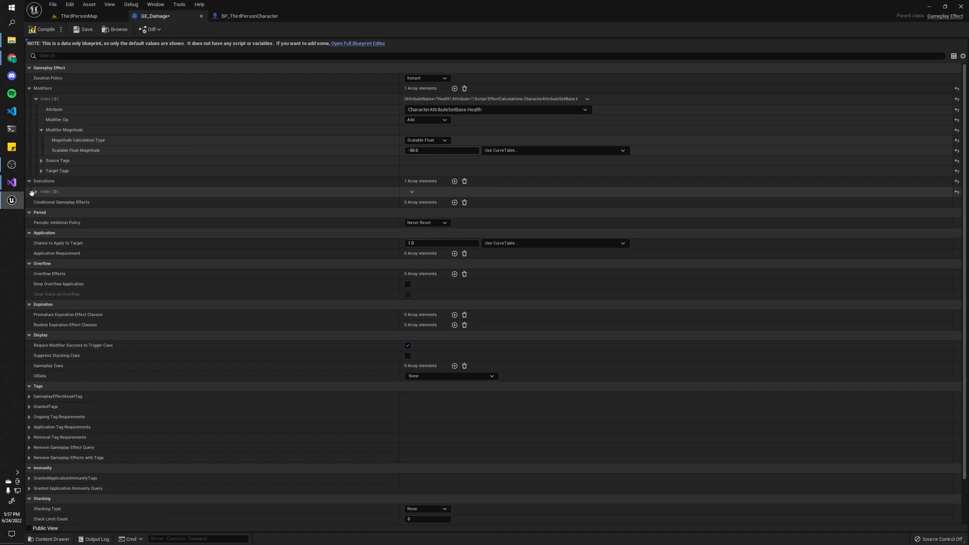
{"action": "left_click", "coordinate": [33, 191]}
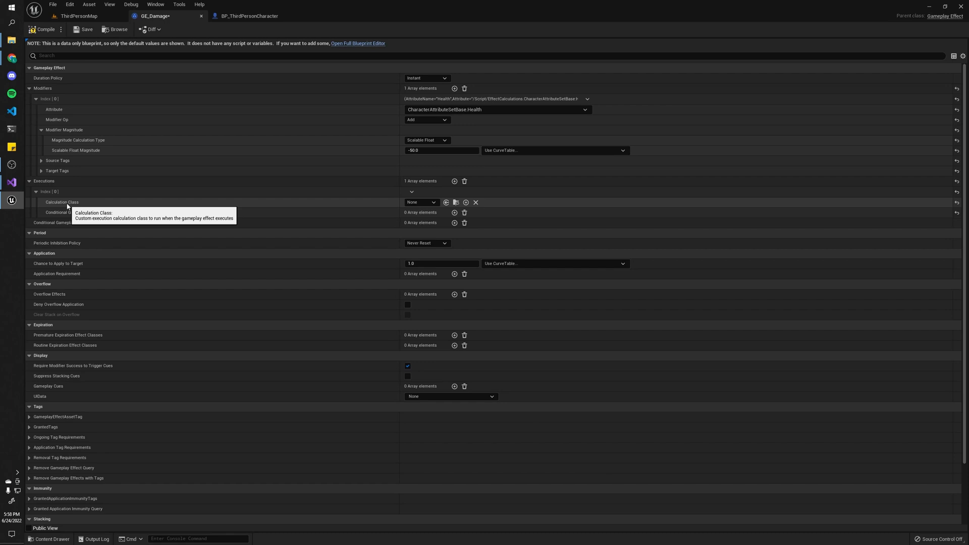
{"action": "mouse_move", "coordinate": [11, 266]}
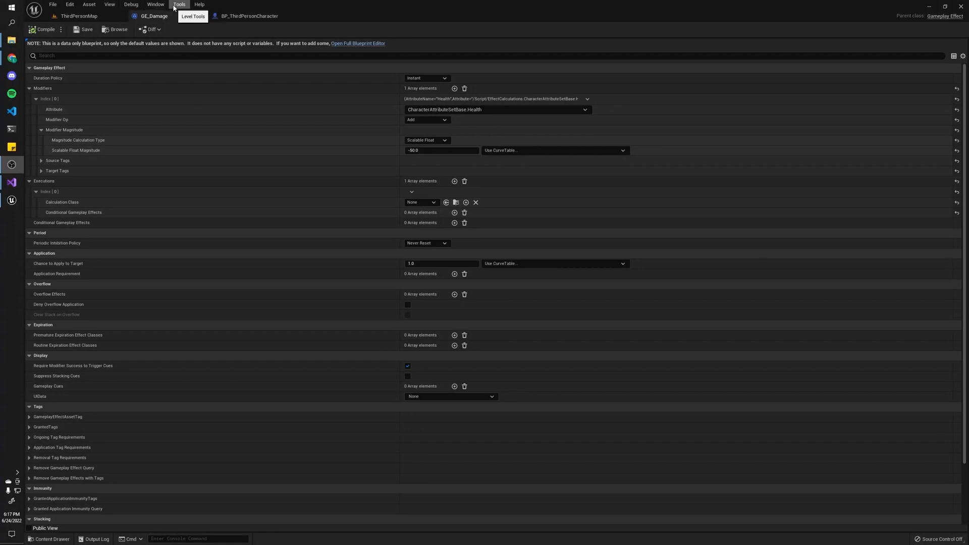
Start a new C++ class with GameplayEffectExecutionCalculation as its parent class.
{"action": "left_click", "coordinate": [179, 4]}
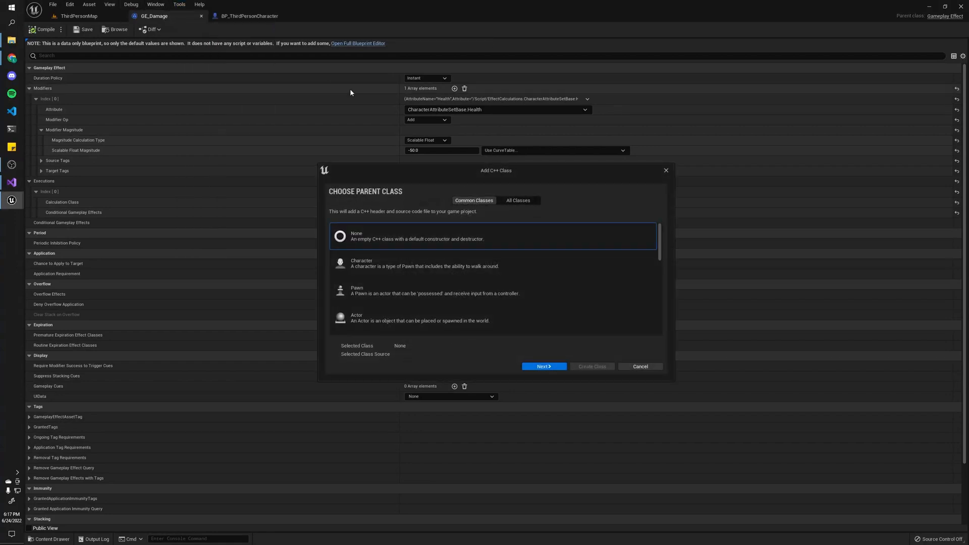
{"action": "left_click", "coordinate": [518, 200]}
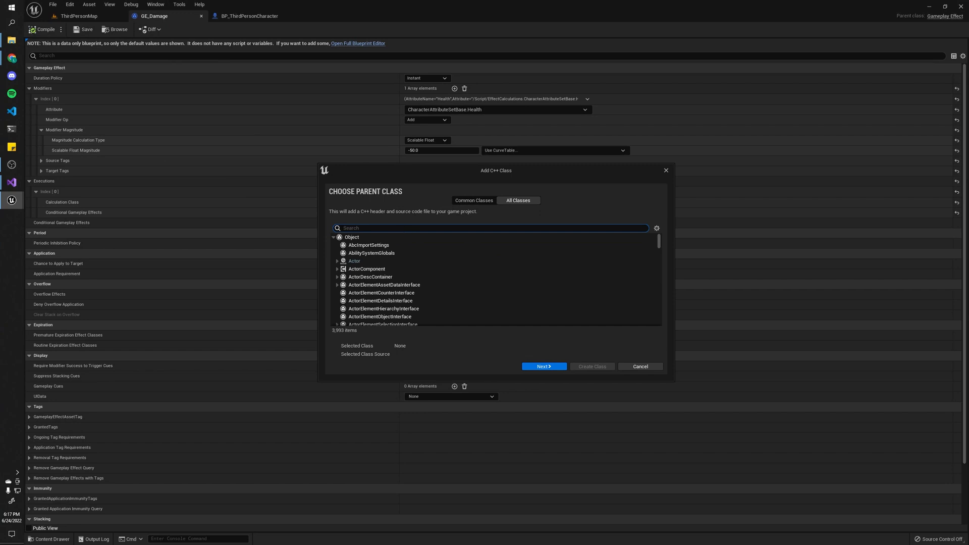
{"action": "type", "text": "gameplayeffectc"}
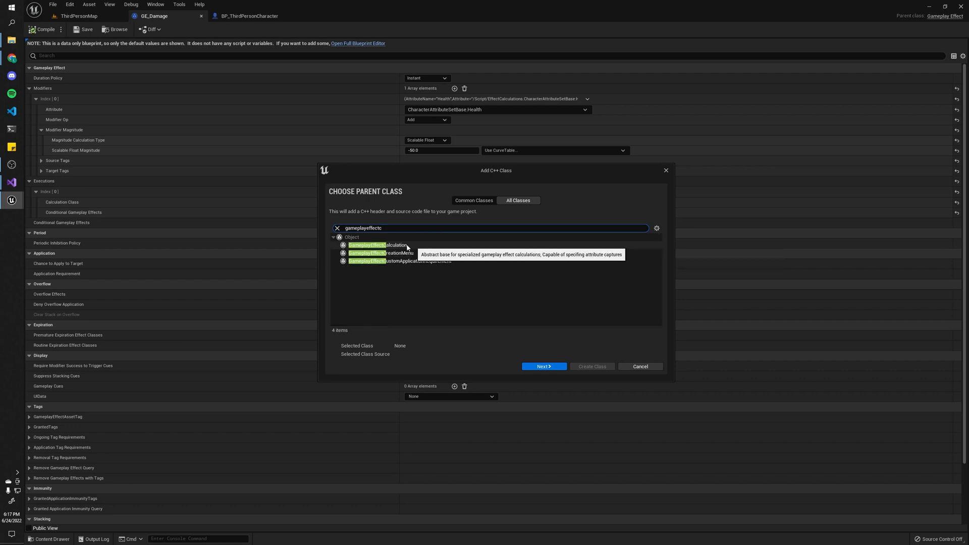
{"action": "left_click", "coordinate": [375, 244]}
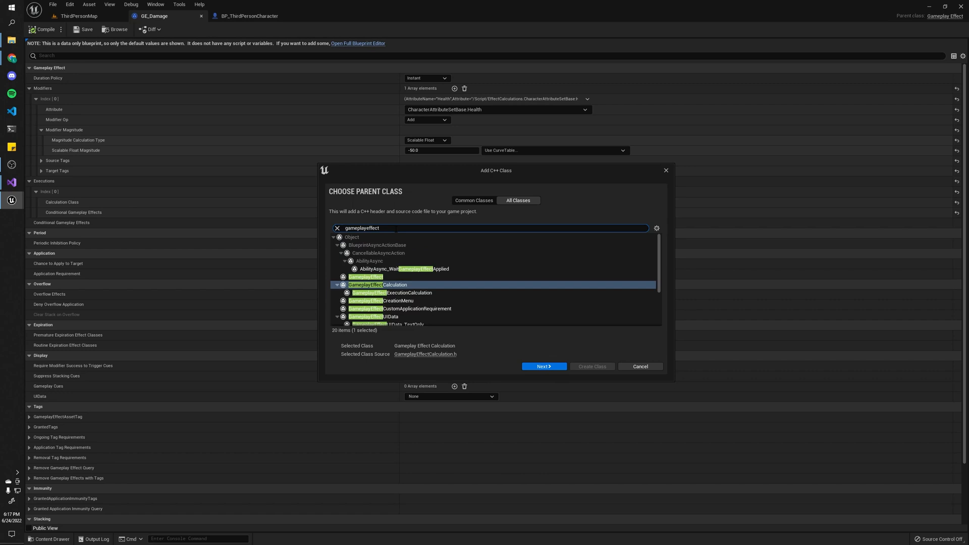
{"action": "left_click", "coordinate": [409, 293]}
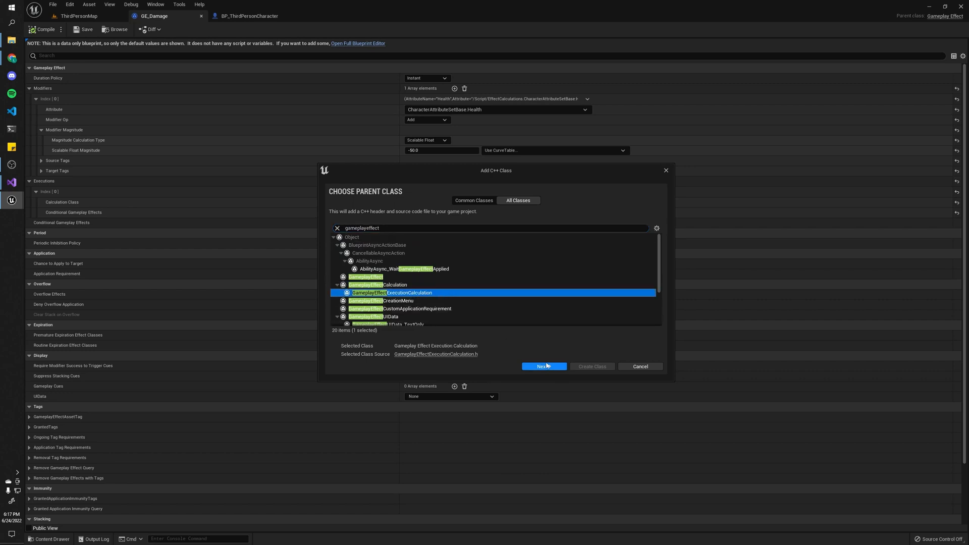
{"action": "left_click", "coordinate": [543, 365]}
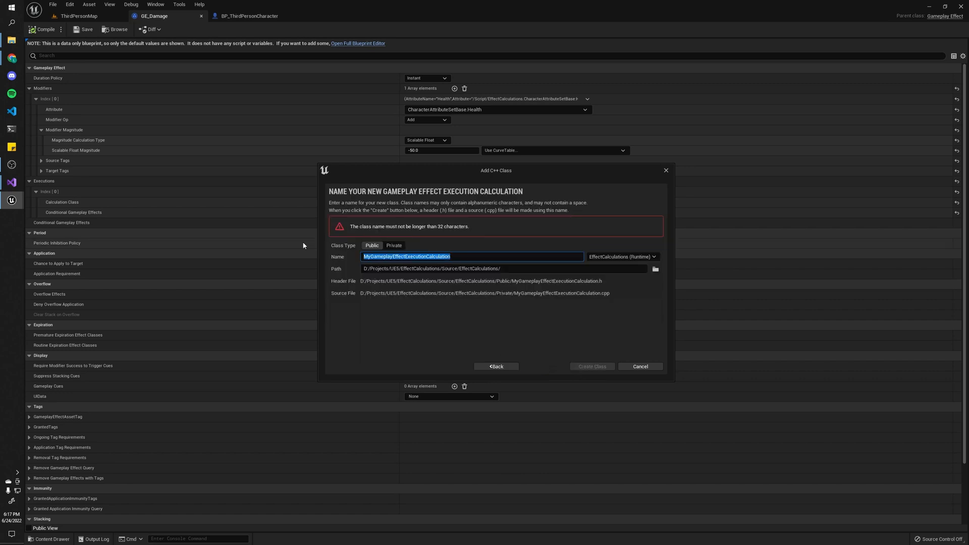
Name the class GEC_DamageExecution and create its files.
{"action": "type", "text": "GEC_DamageE"}
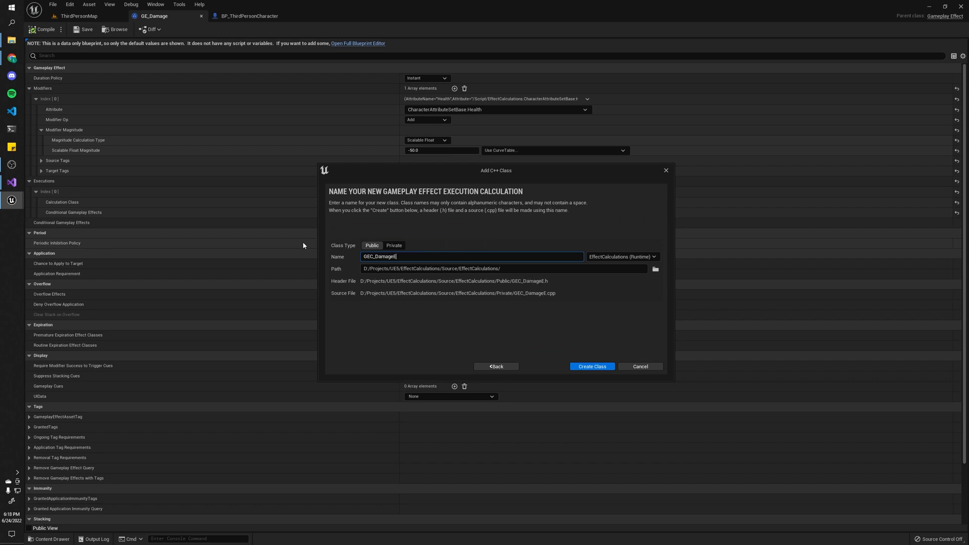
{"action": "type", "text": "xecution"}
{"action": "left_click", "coordinate": [505, 268]}
{"action": "type", "text": "Public"}
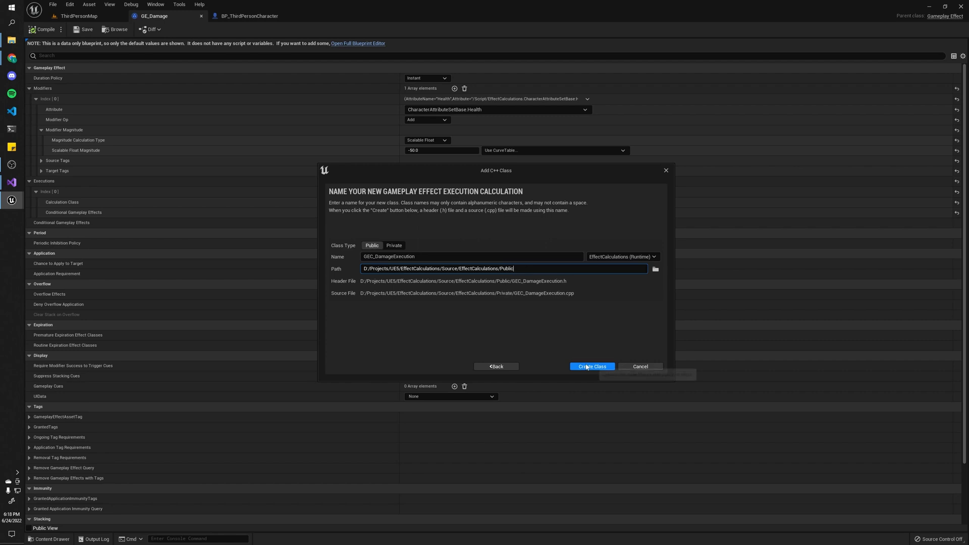
{"action": "left_click", "coordinate": [590, 367]}
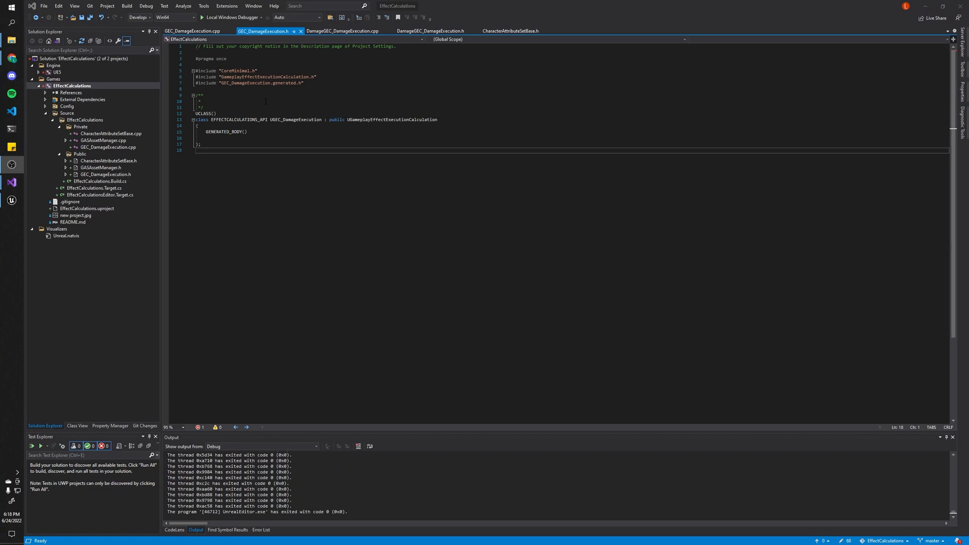
Declare a public UGEC_DamageExecution() constructor and an Execute_Implementation const override in the header.
{"action": "type", "text": "public:"}
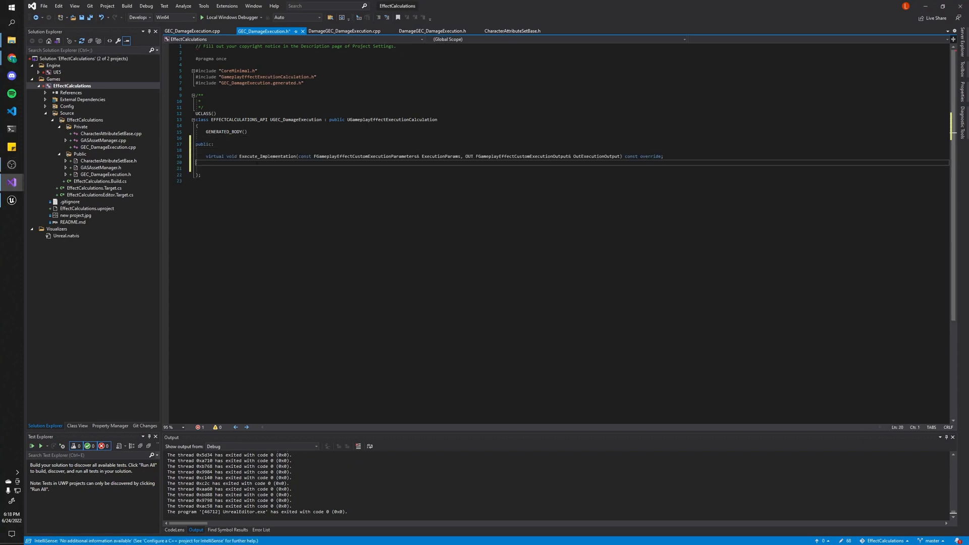
{"action": "double_click", "coordinate": [295, 119]}
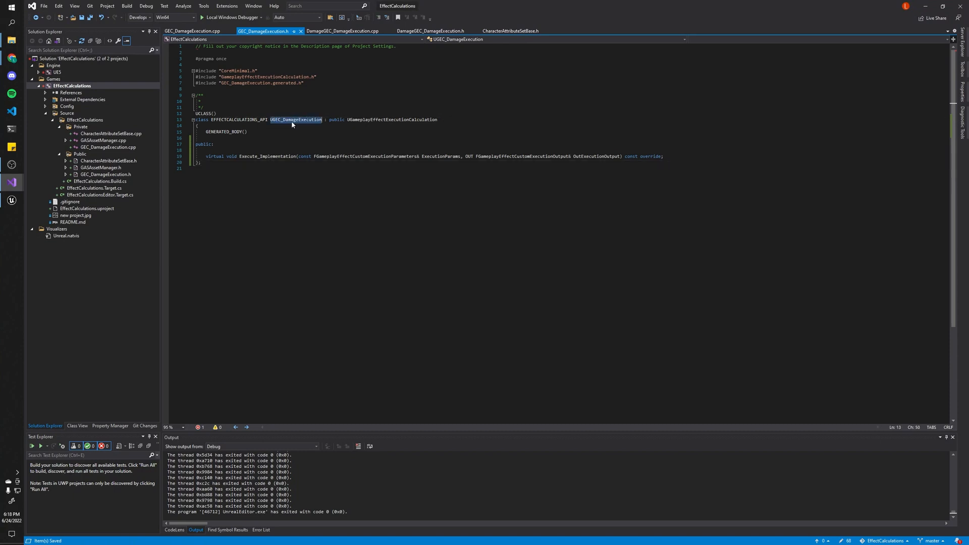
{"action": "type", "text": "UGEC_DamageExecution();"}
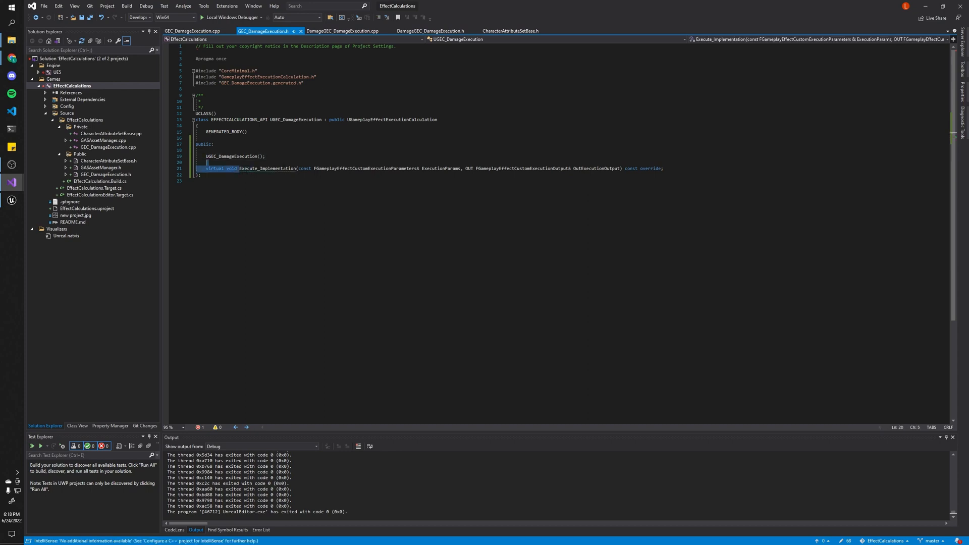
{"action": "double_click", "coordinate": [266, 168]}
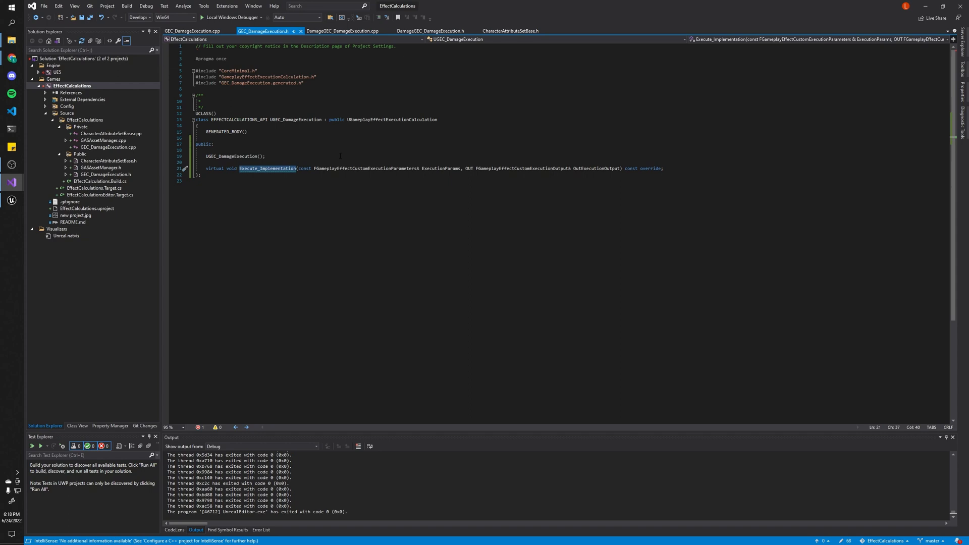
{"action": "double_click", "coordinate": [275, 169]}
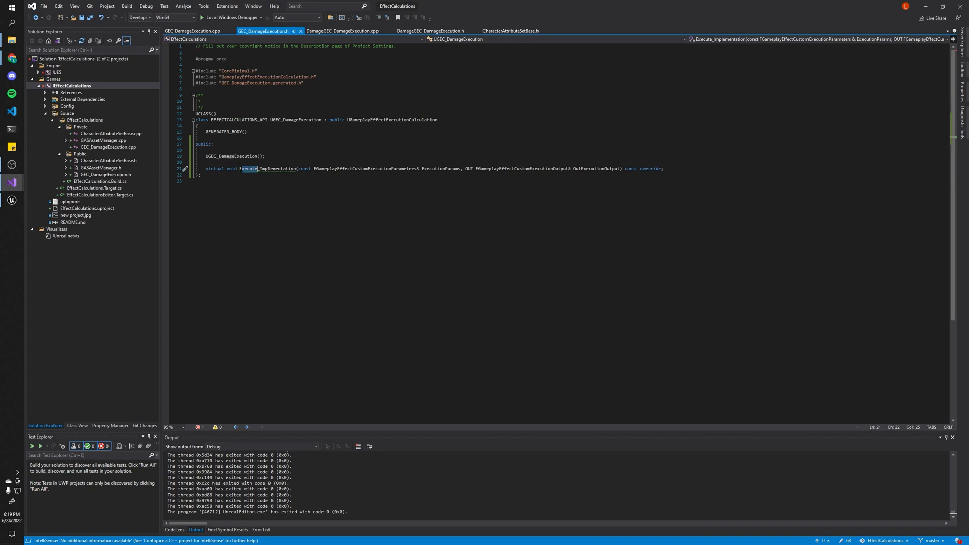
{"action": "left_click_drag", "start_coordinate": [241, 169], "coordinate": [663, 169]}
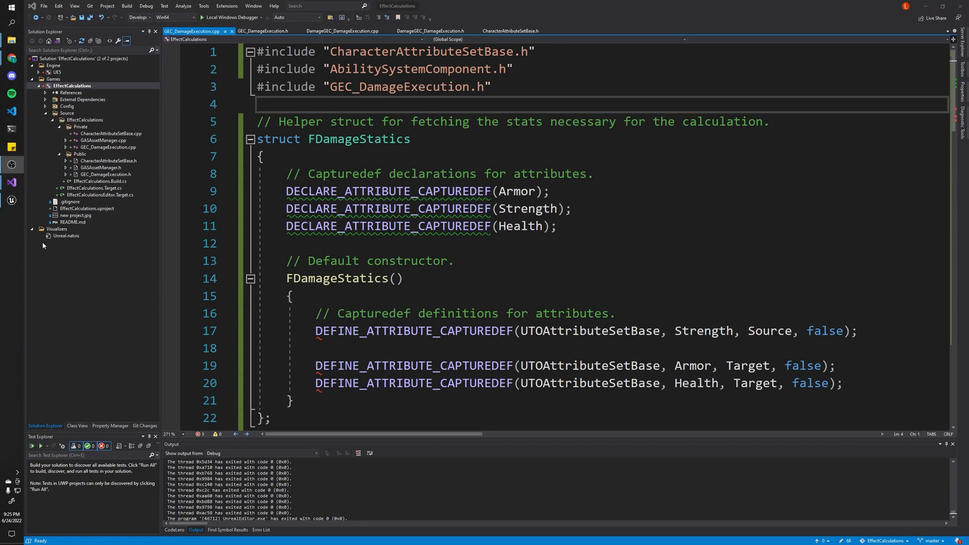
{"action": "mouse_move", "coordinate": [195, 32]}
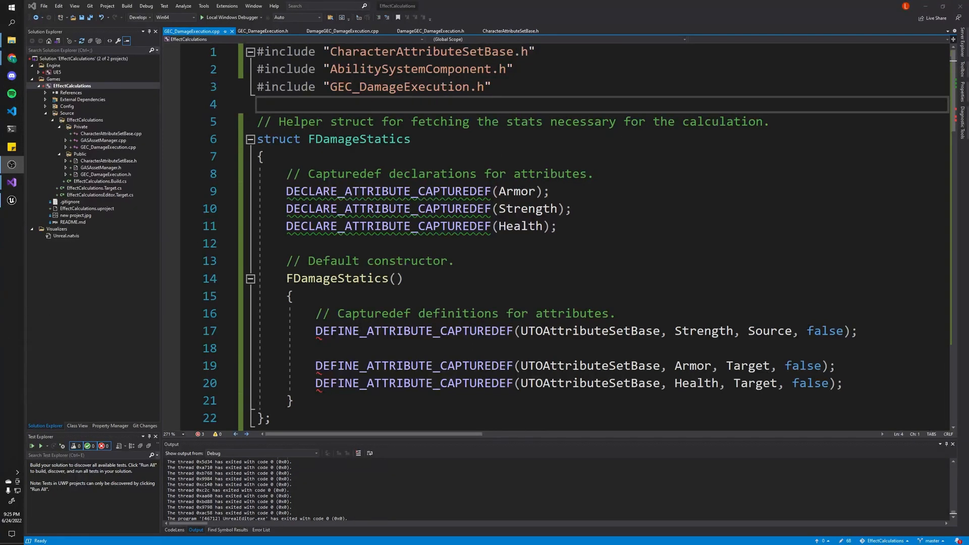
Add ArmorDef, StrengthDef and HealthDef to RelevantAttributesToCapture in the constructor.
{"action": "double_click", "coordinate": [344, 174]}
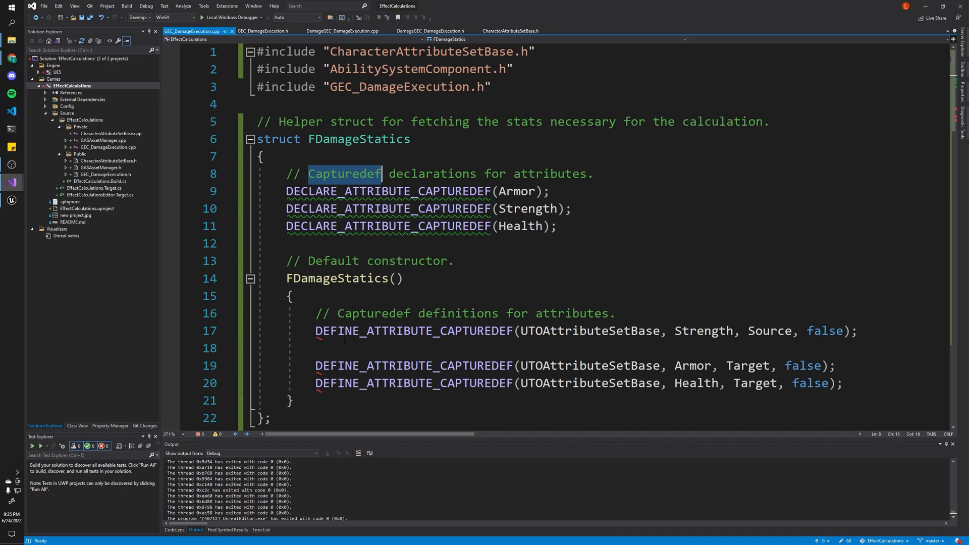
{"action": "mouse_move", "coordinate": [227, 346]}
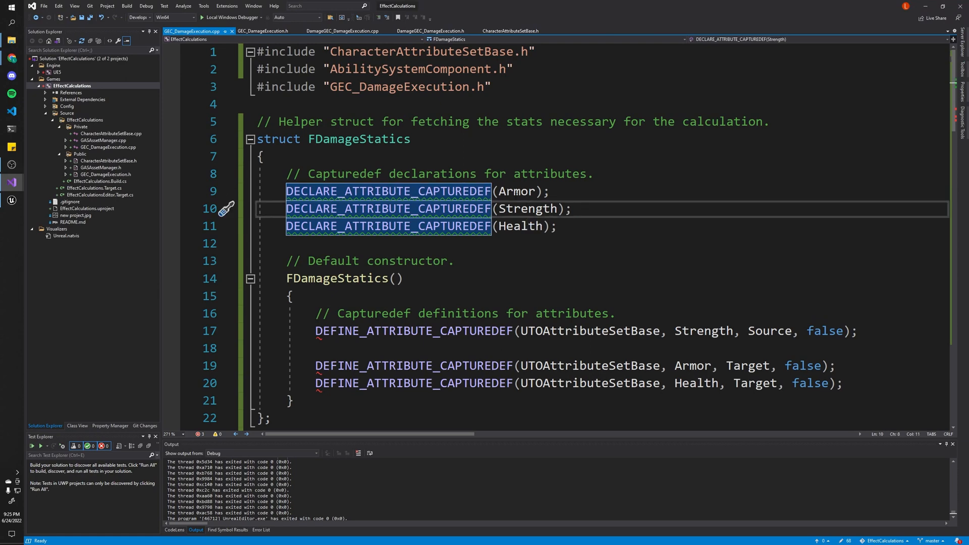
{"action": "double_click", "coordinate": [521, 225]}
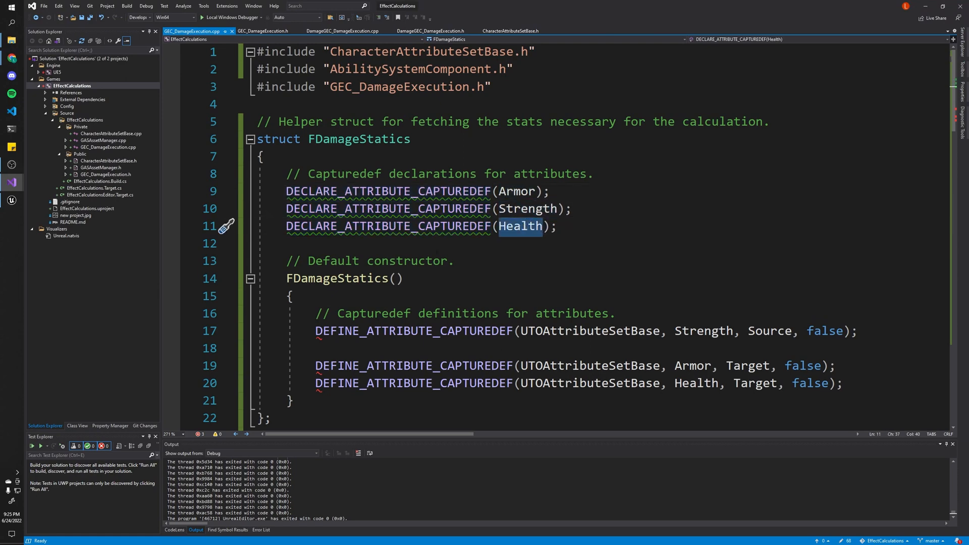
{"action": "scroll", "scroll_direction": "down", "scroll_amount": 3}
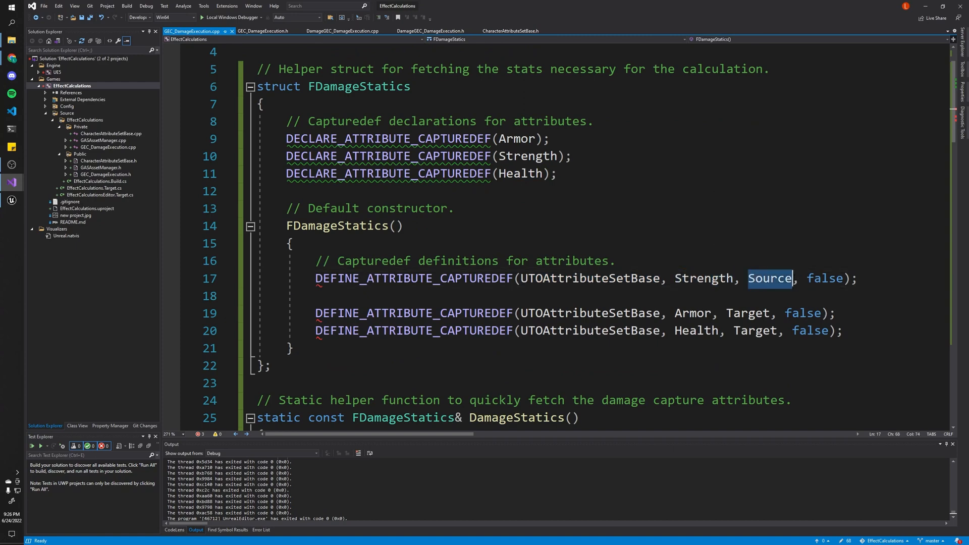
{"action": "double_click", "coordinate": [824, 279]}
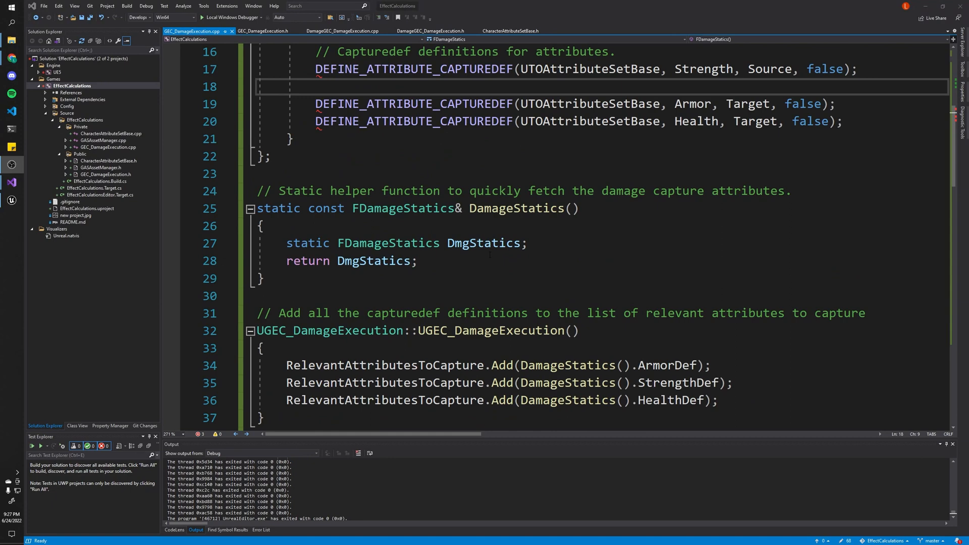
{"action": "mouse_move", "coordinate": [74, 266]}
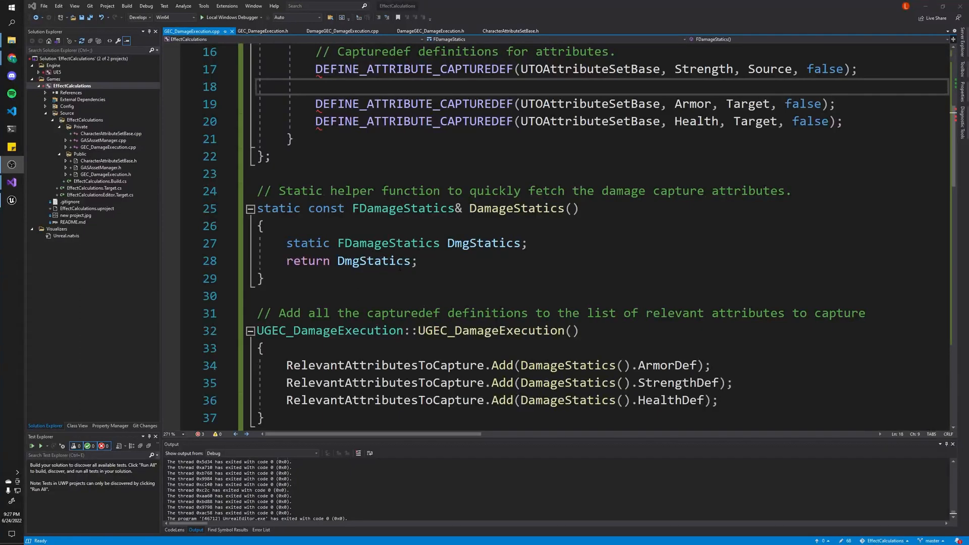
{"action": "scroll", "scroll_direction": "down", "scroll_amount": 3}
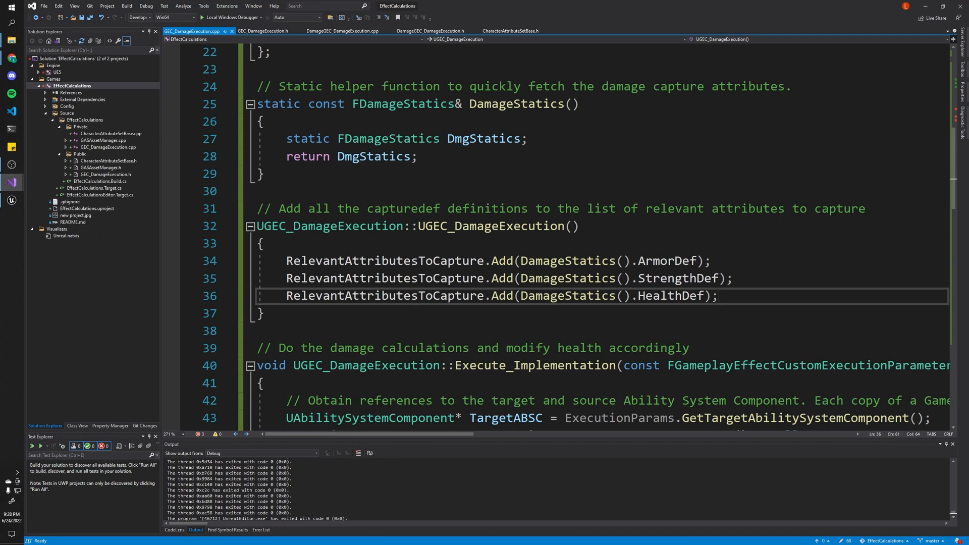
{"action": "scroll", "scroll_direction": "down", "scroll_amount": 3}
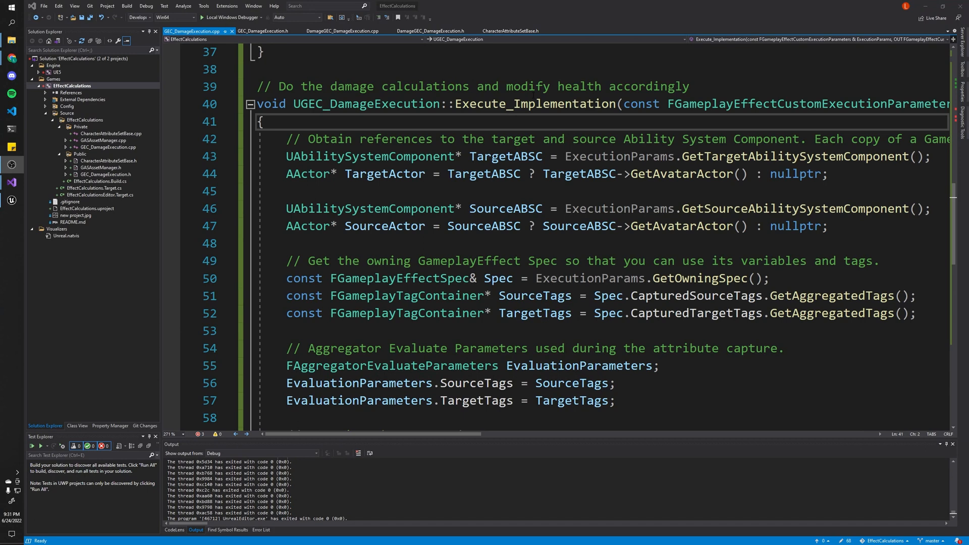
{"action": "left_click_drag", "start_coordinate": [285, 139], "coordinate": [285, 191]}
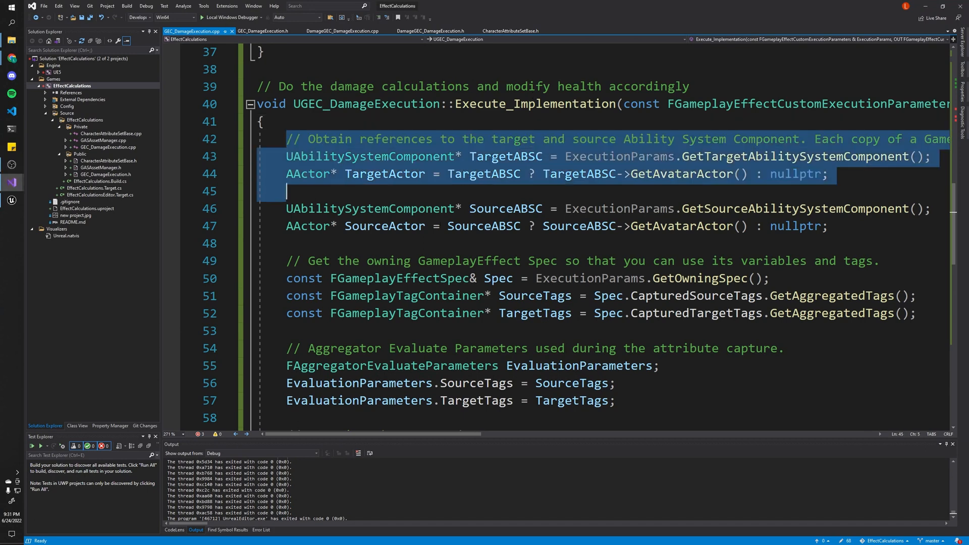
{"action": "left_click", "coordinate": [614, 401]}
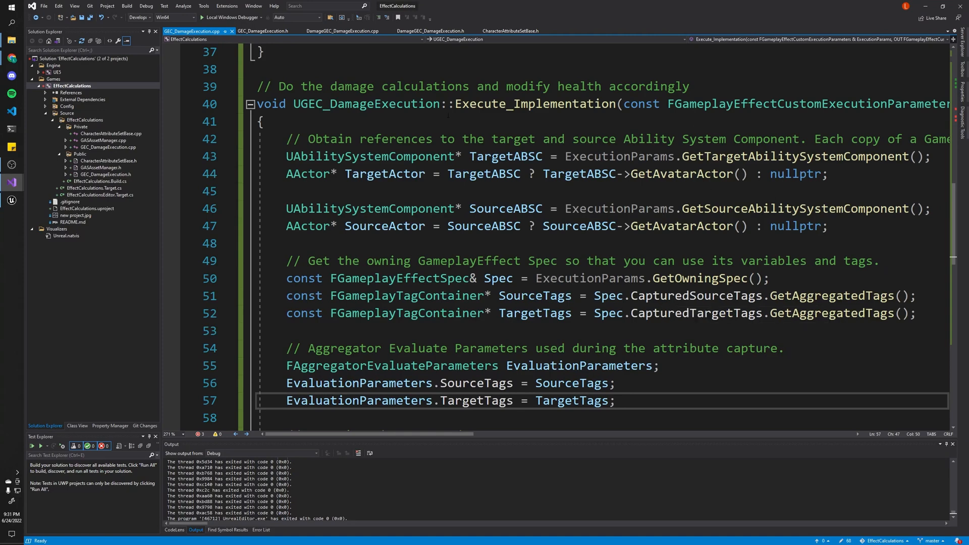
{"action": "left_click_drag", "start_coordinate": [286, 156], "coordinate": [286, 191]}
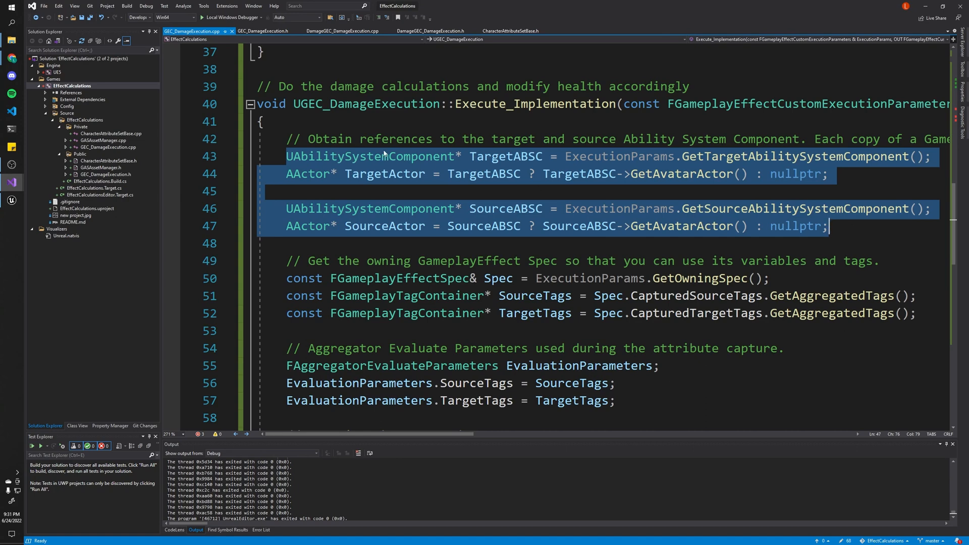
{"action": "mouse_move", "coordinate": [309, 173]}
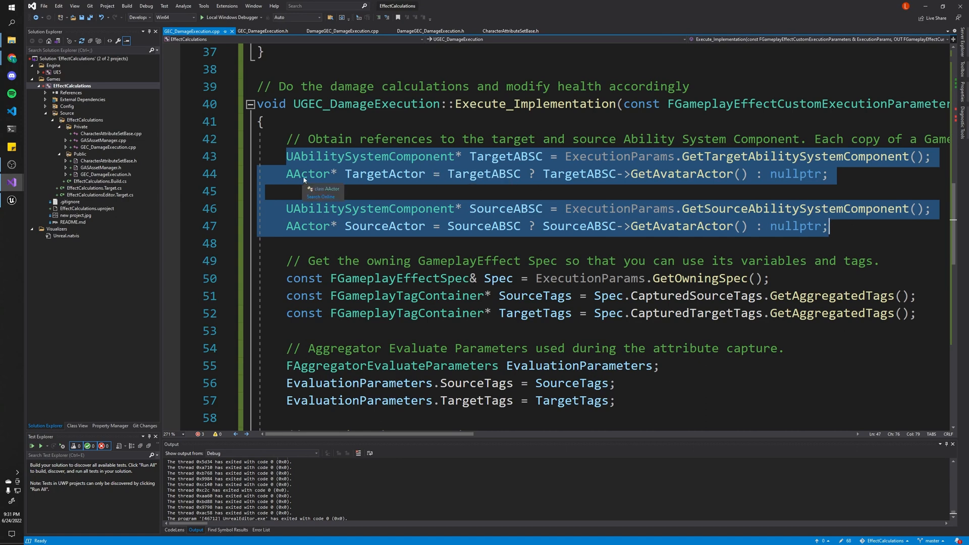
{"action": "double_click", "coordinate": [383, 226]}
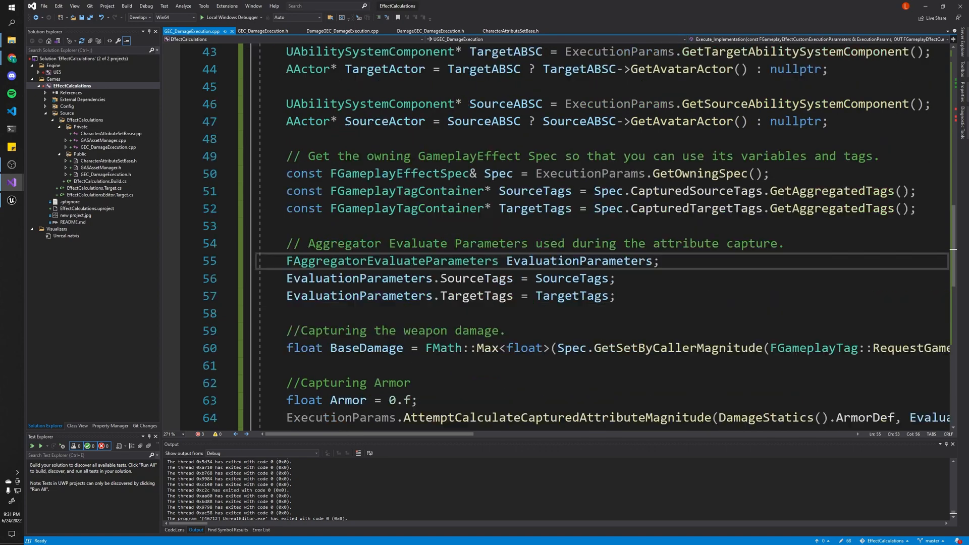
{"action": "scroll", "scroll_direction": "down", "scroll_amount": 3}
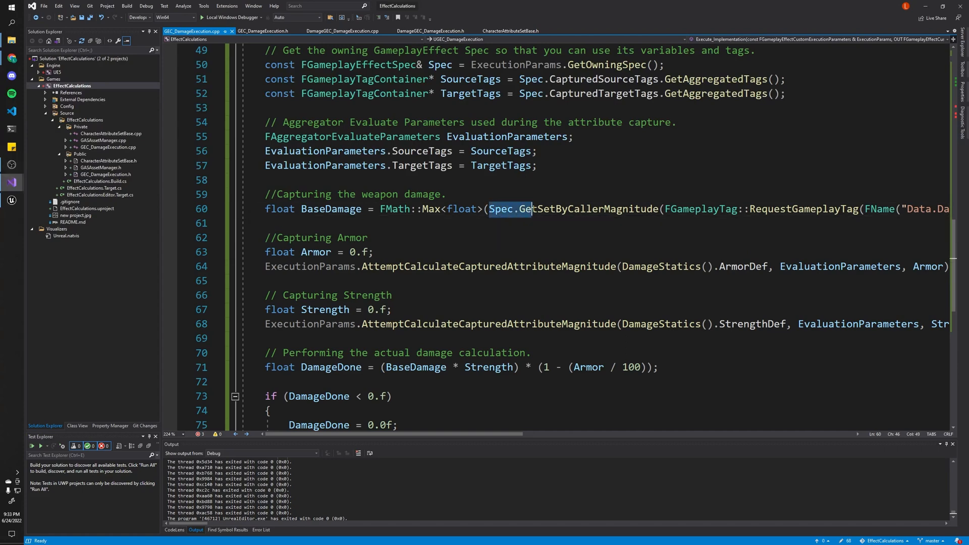
{"action": "double_click", "coordinate": [587, 209]}
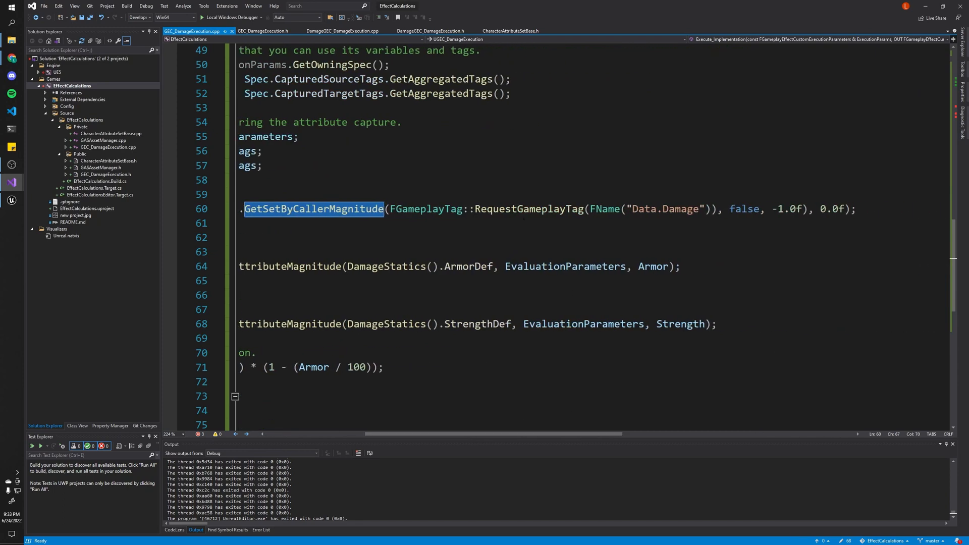
{"action": "double_click", "coordinate": [680, 209]}
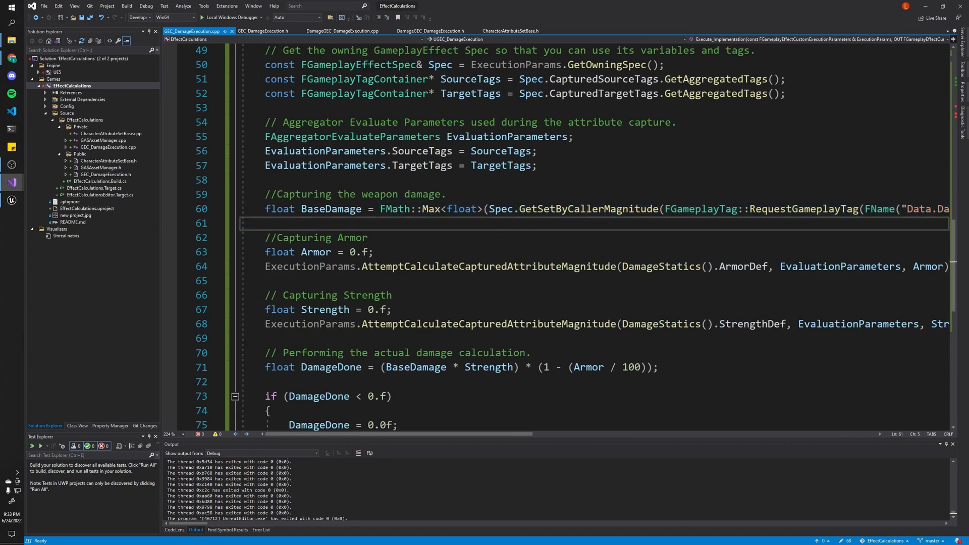
{"action": "scroll", "scroll_direction": "right", "scroll_amount": 3}
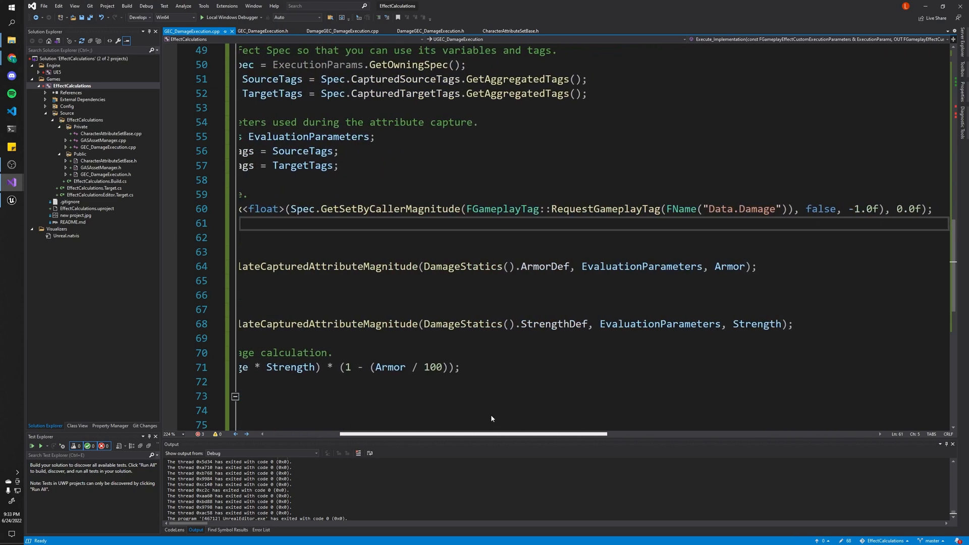
{"action": "scroll", "scroll_direction": "left", "scroll_amount": 3}
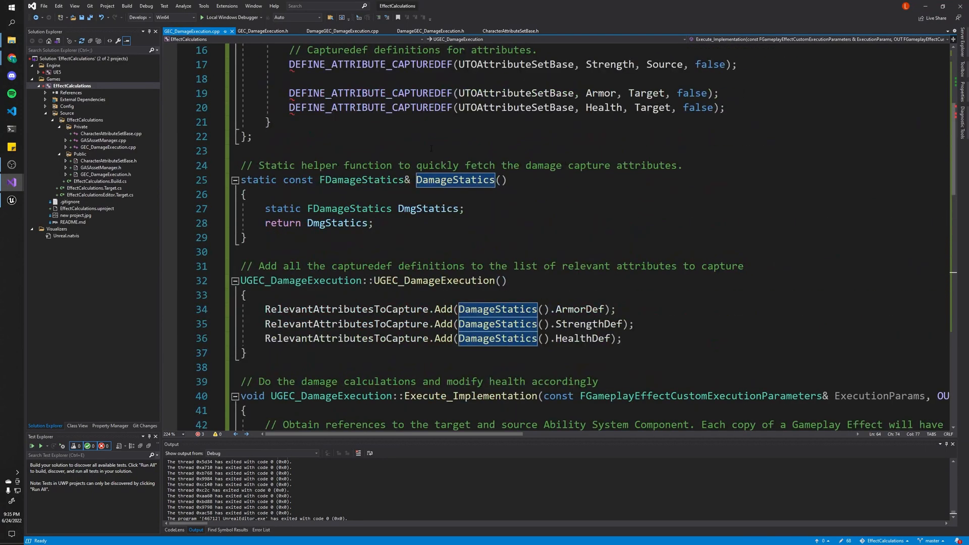
{"action": "scroll", "scroll_direction": "down", "scroll_amount": 3}
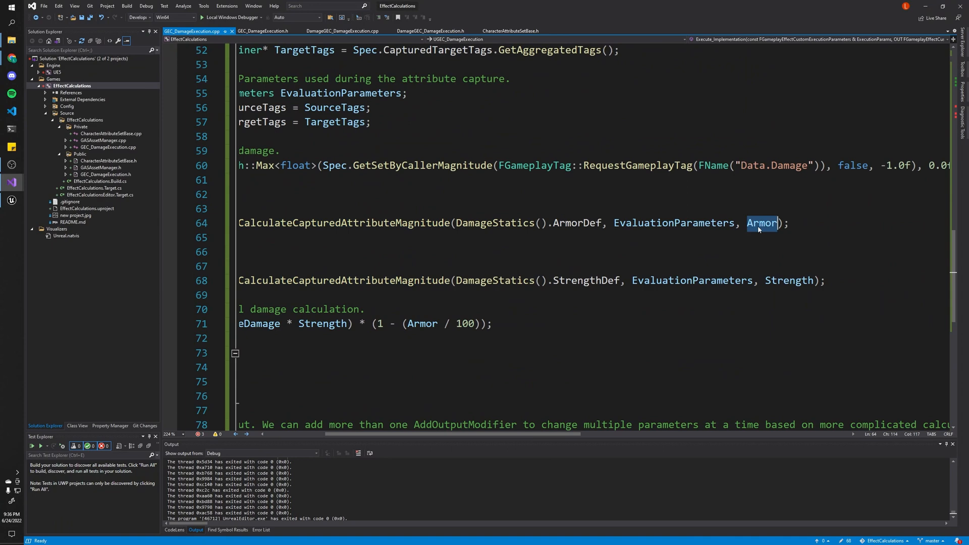
{"action": "scroll", "scroll_direction": "left", "scroll_amount": 3}
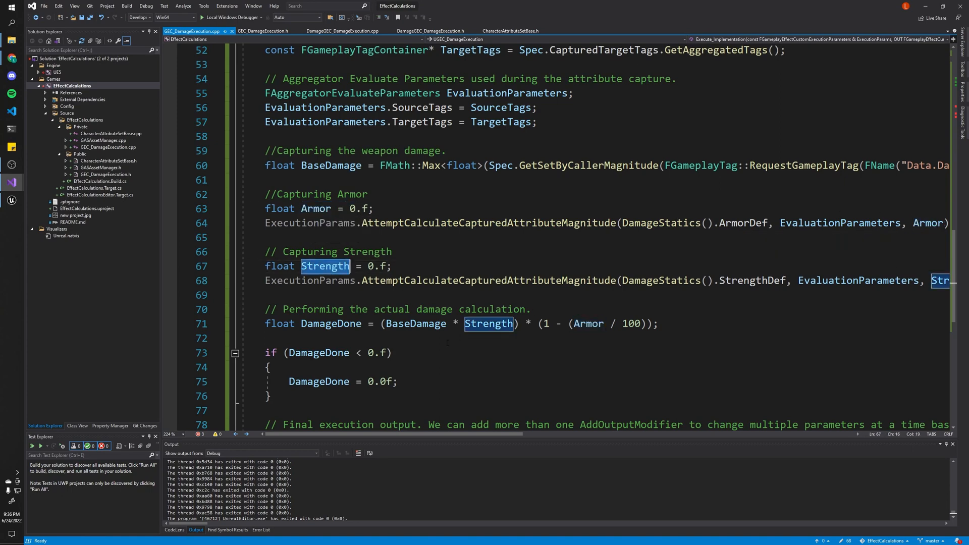
{"action": "scroll", "scroll_direction": "down", "scroll_amount": 3}
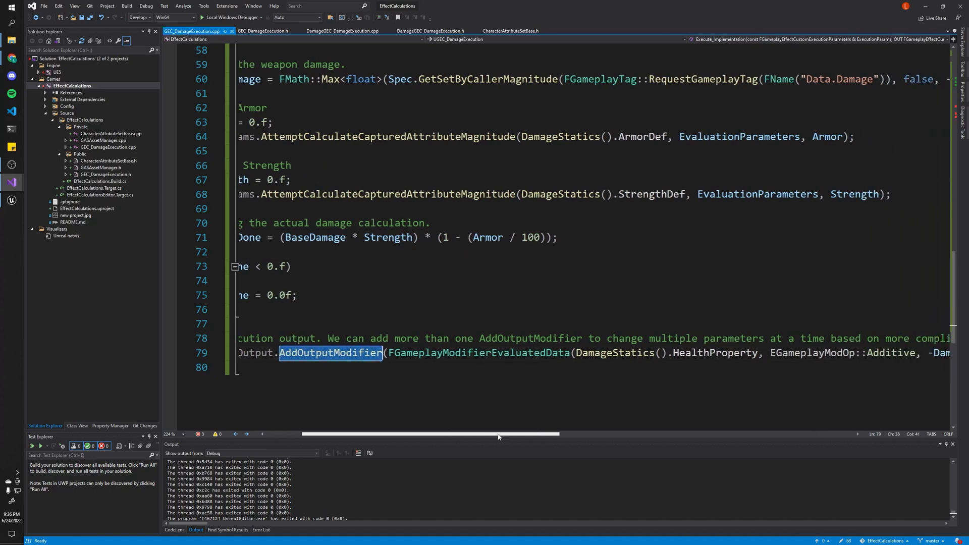
{"action": "scroll", "scroll_direction": "left", "scroll_amount": 3}
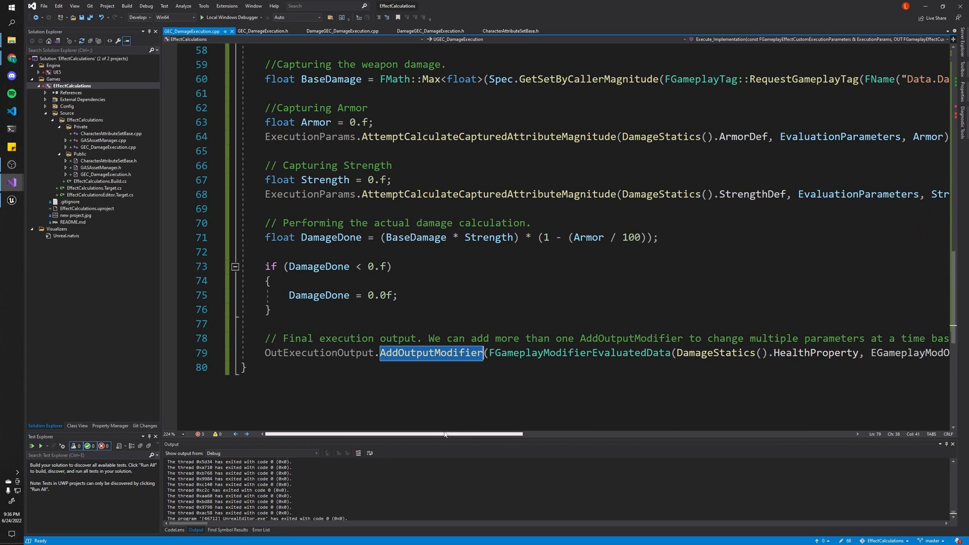
{"action": "scroll", "scroll_direction": "right", "scroll_amount": 3}
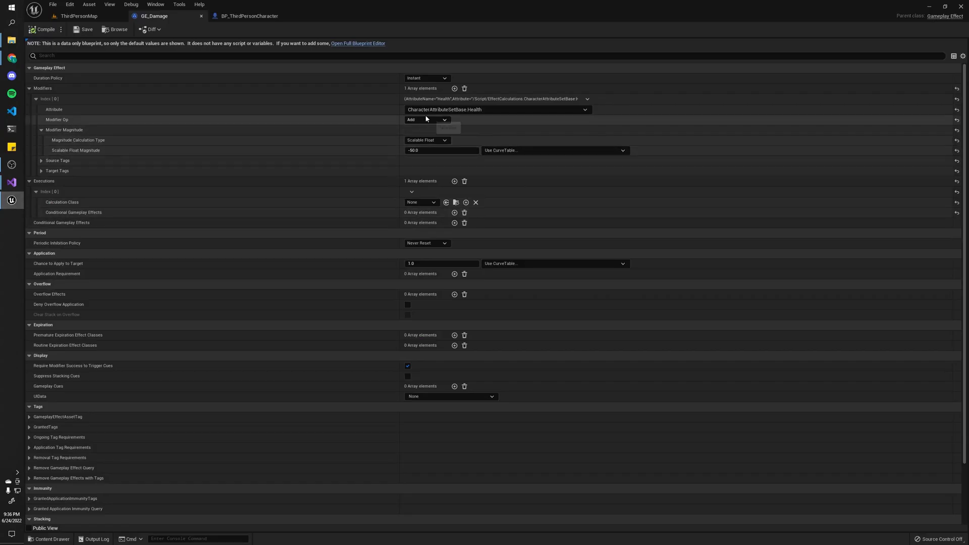
{"action": "mouse_move", "coordinate": [70, 122]}
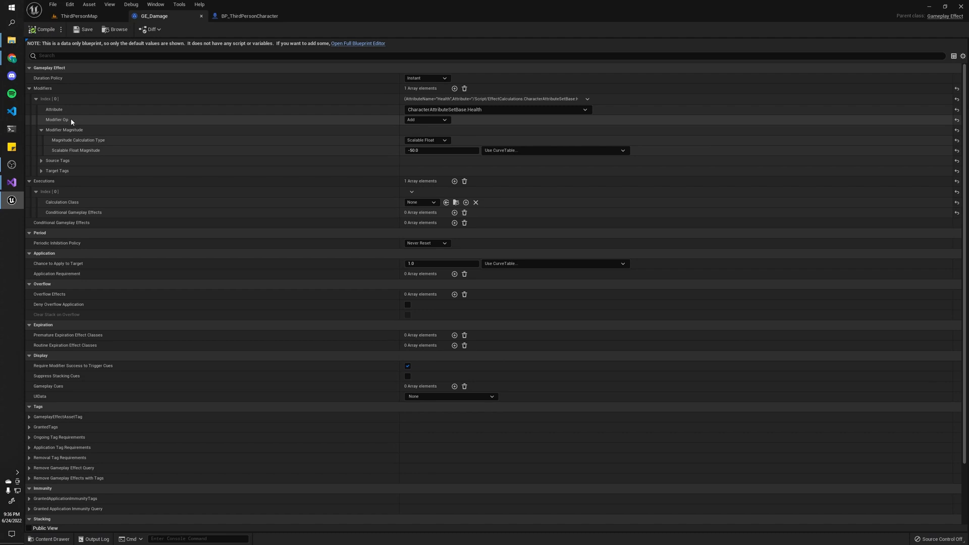
{"action": "mouse_move", "coordinate": [426, 119]}
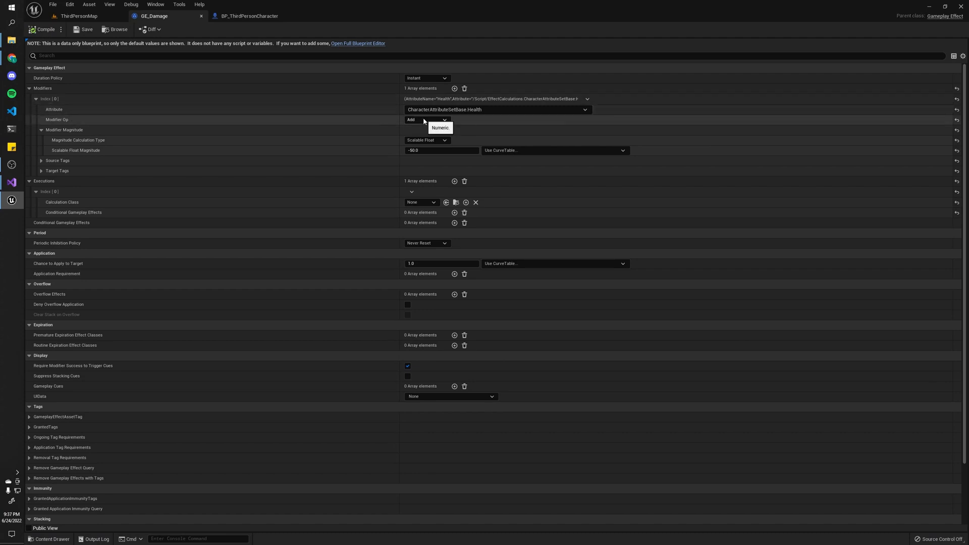
{"action": "mouse_move", "coordinate": [442, 151]}
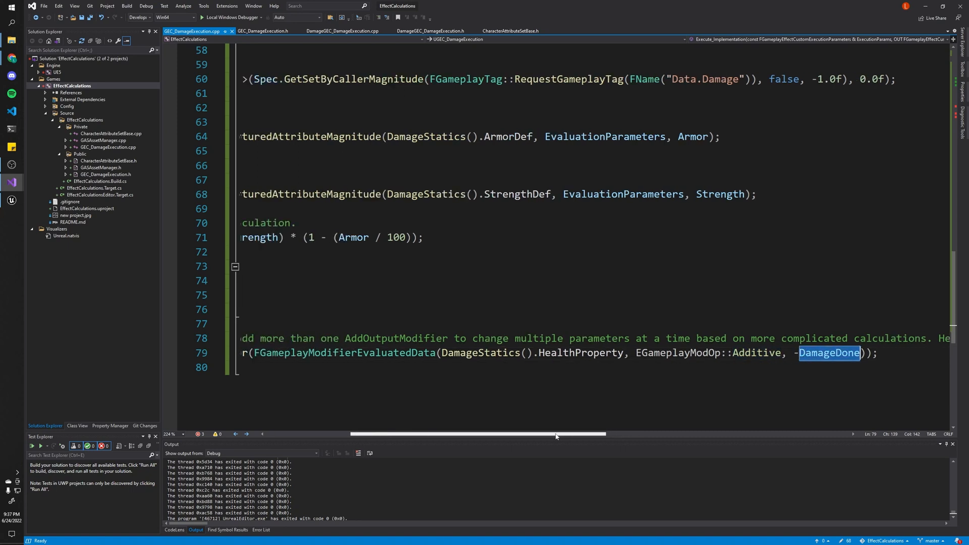
{"action": "scroll", "scroll_direction": "left", "scroll_amount": 3}
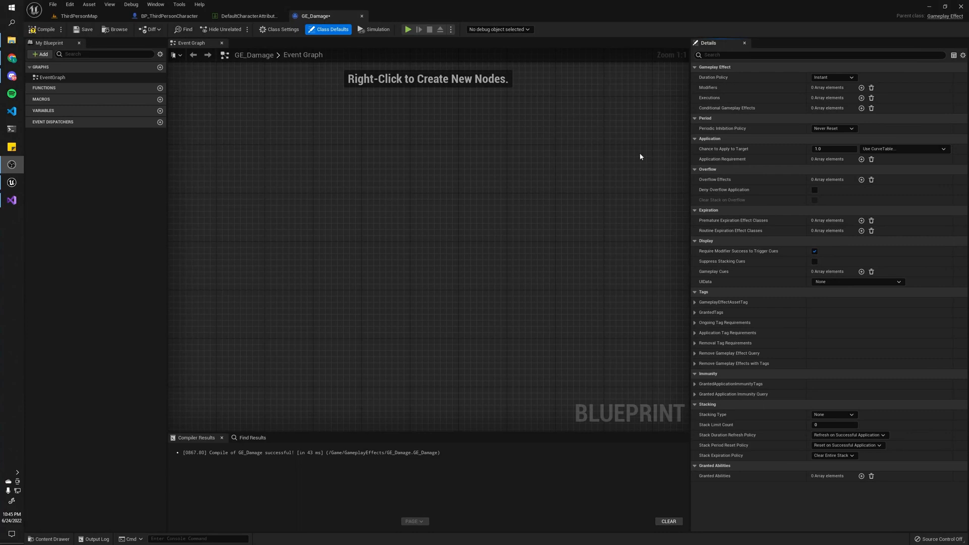
{"action": "mouse_move", "coordinate": [702, 89]}
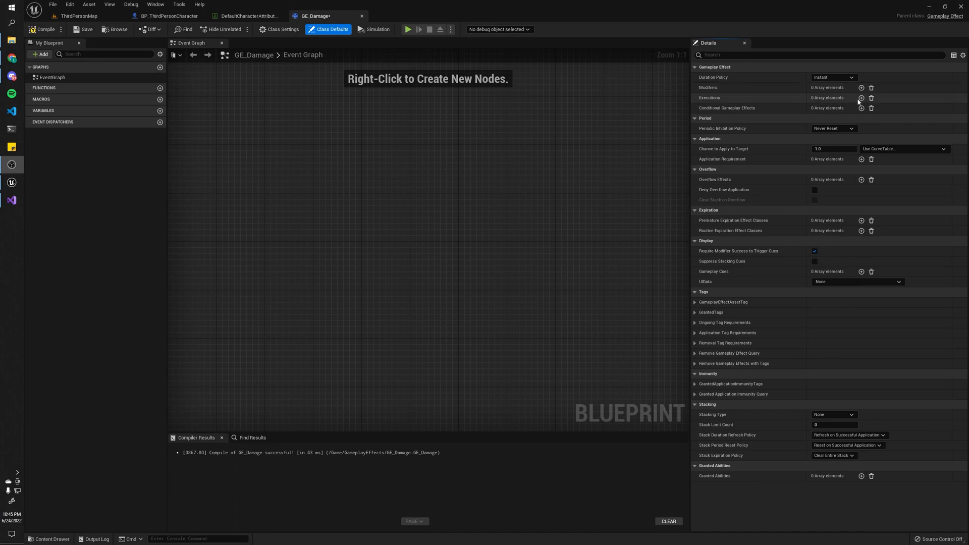
Add an execution using GEC_DamageExecution as its Calculation Class, then play the level.
{"action": "left_click", "coordinate": [861, 98]}
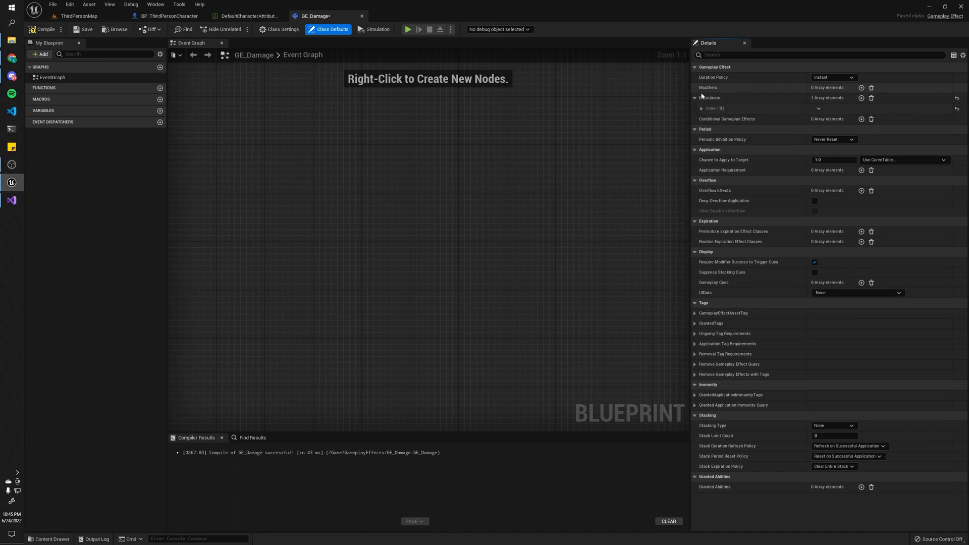
{"action": "left_click", "coordinate": [828, 119]}
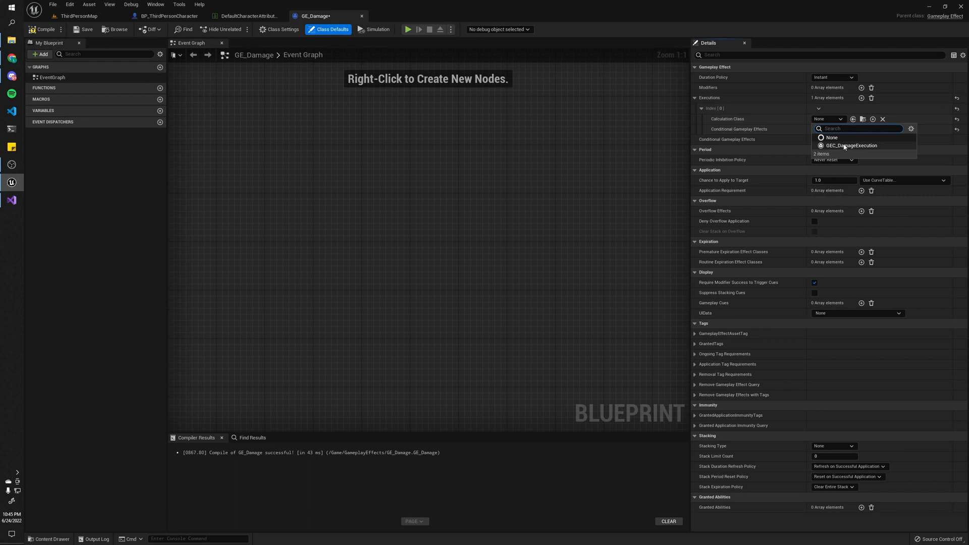
{"action": "left_click", "coordinate": [853, 145]}
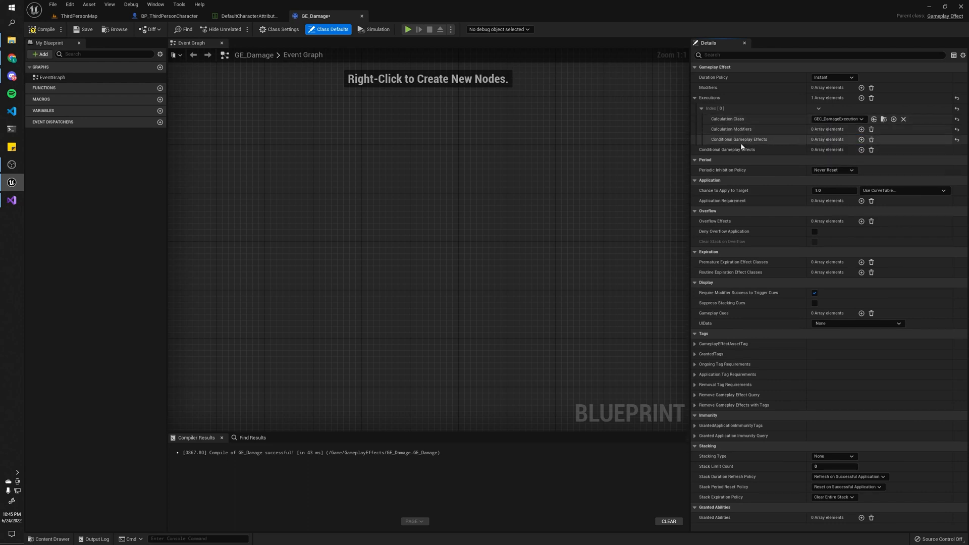
{"action": "left_click", "coordinate": [84, 29]}
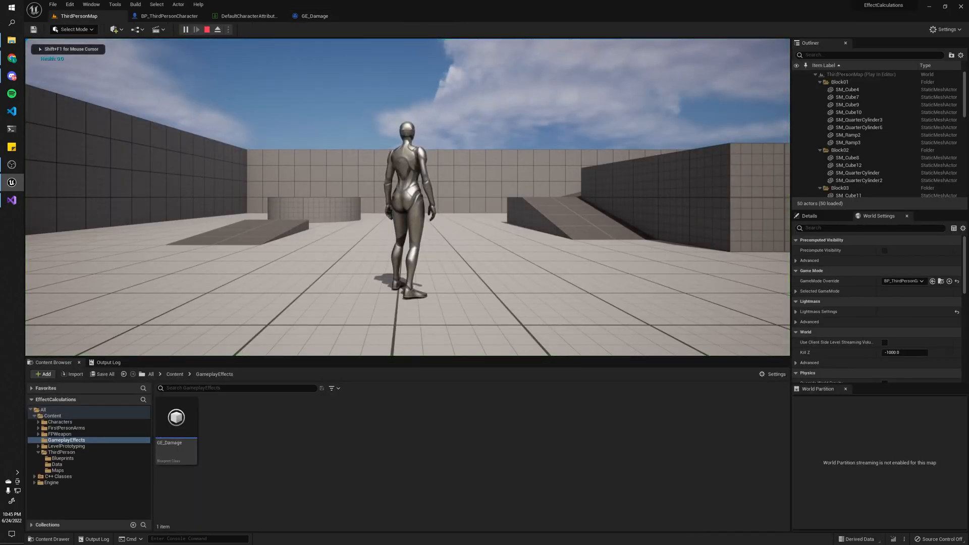
Stop the play session and view the BP_ThirdPersonCharacter event graph applying GE_Damage.
{"action": "left_click", "coordinate": [207, 30]}
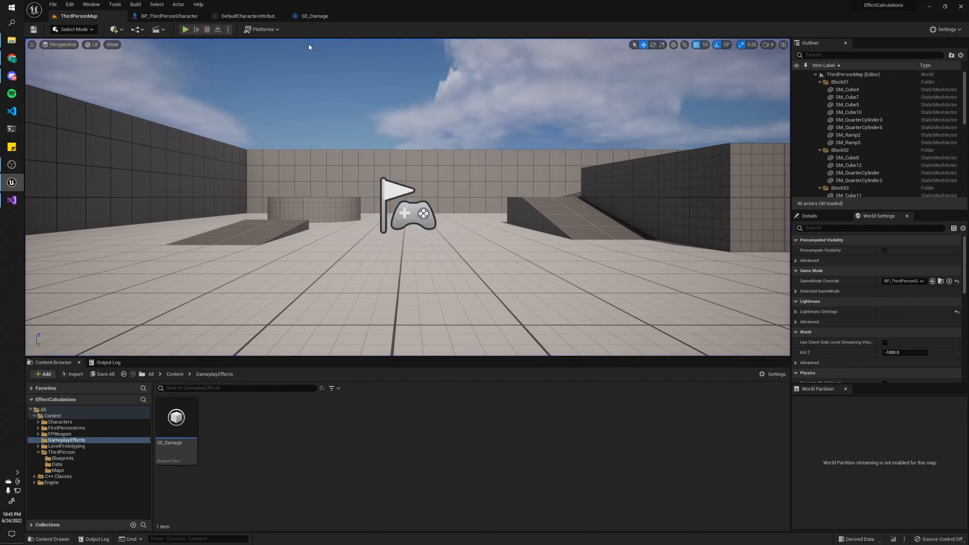
{"action": "mouse_move", "coordinate": [142, 15]}
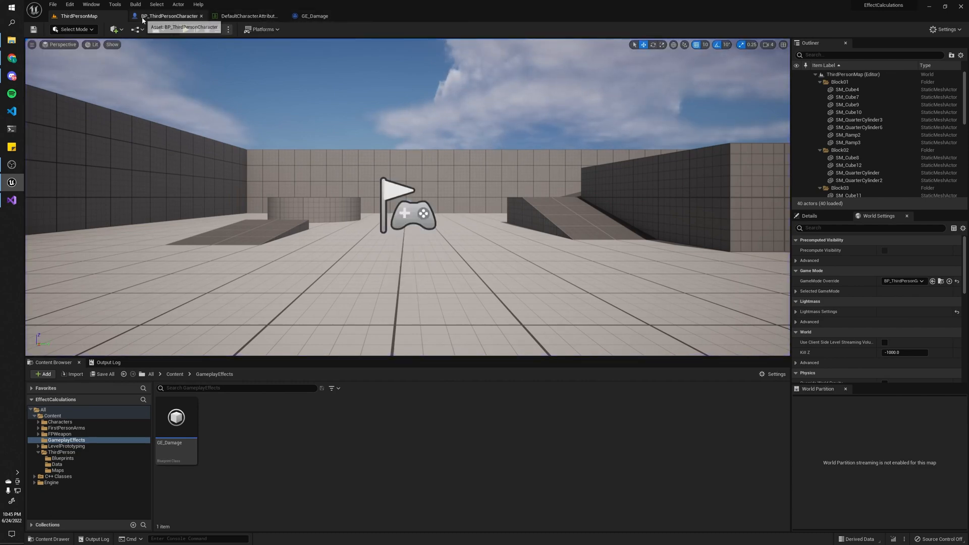
{"action": "left_click", "coordinate": [169, 15]}
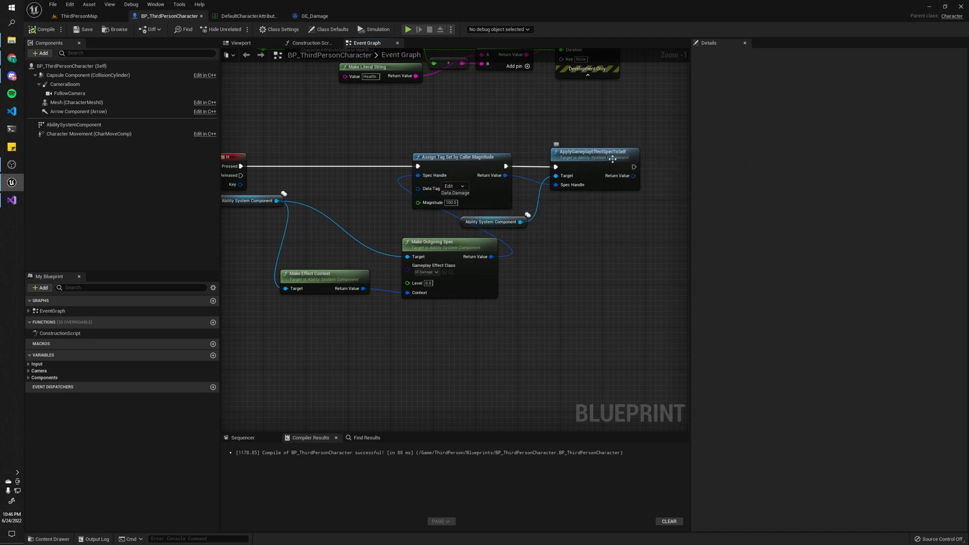
{"action": "mouse_move", "coordinate": [435, 176]}
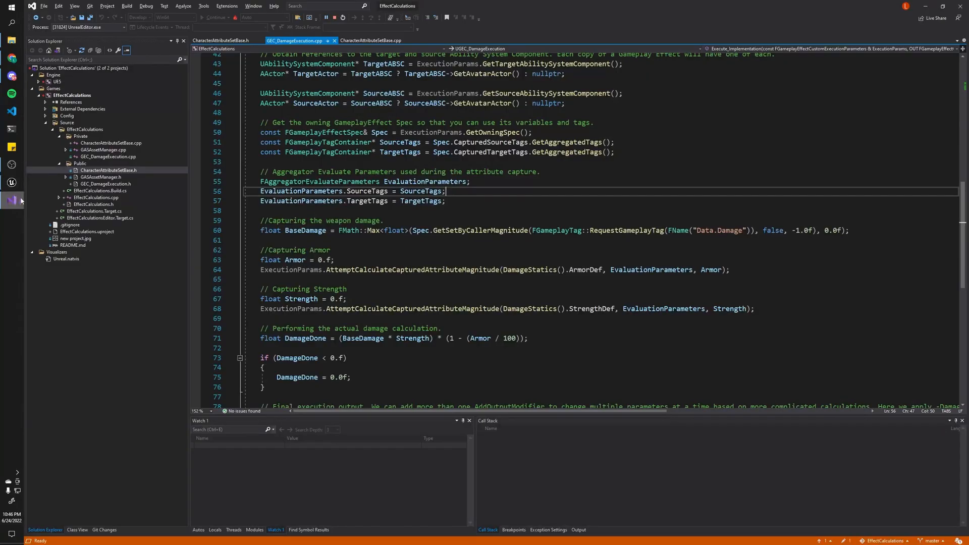
{"action": "double_click", "coordinate": [719, 230]}
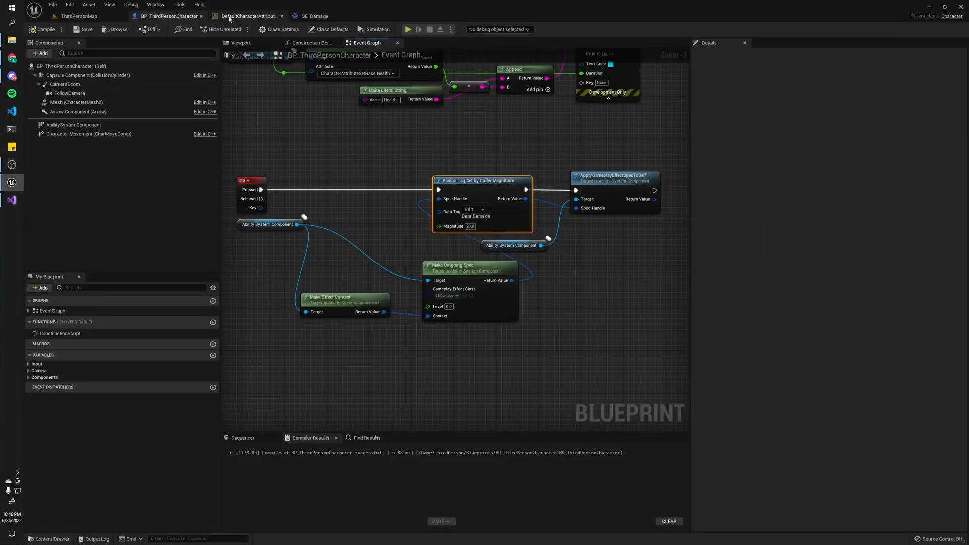
Change the Strength base value in DefaultCharacterAttributes and play-test the damage.
{"action": "left_click", "coordinate": [247, 15]}
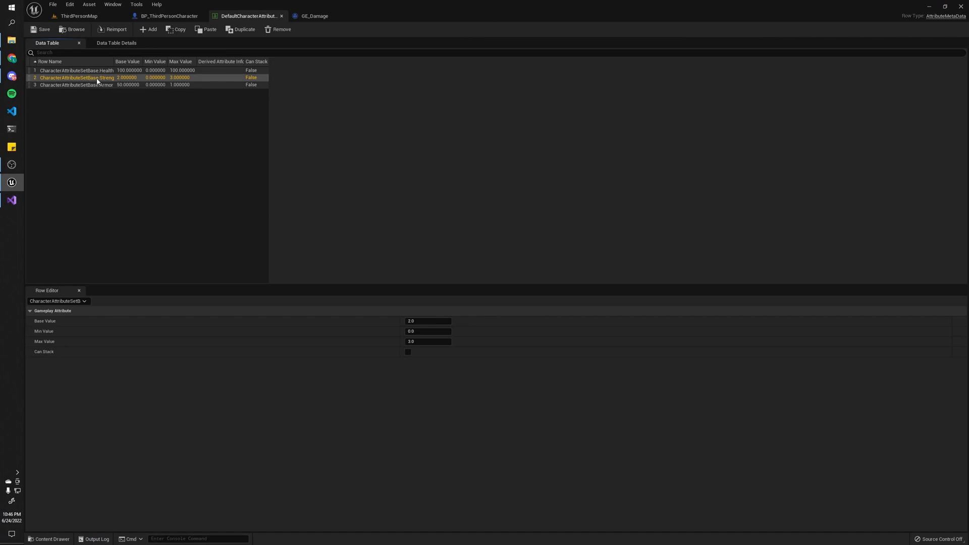
{"action": "left_click", "coordinate": [428, 321]}
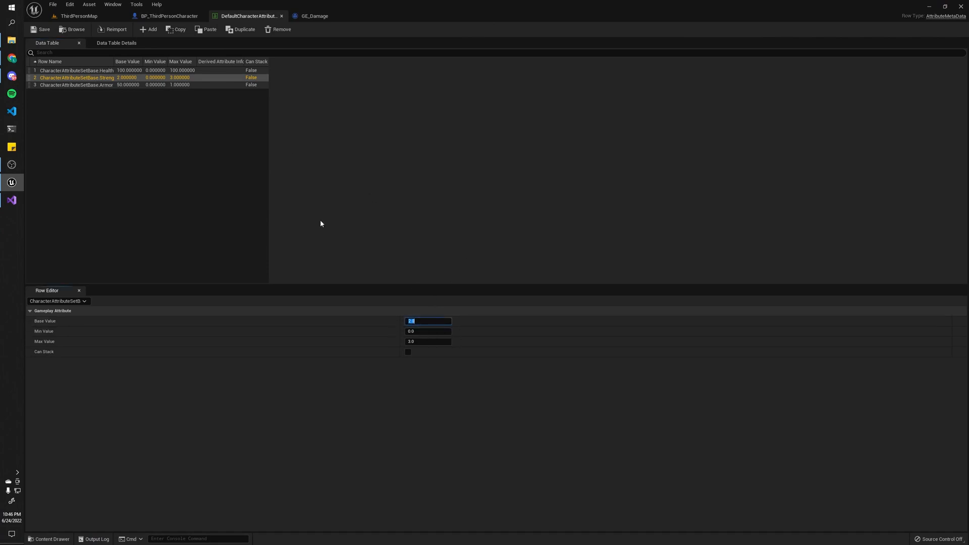
{"action": "mouse_move", "coordinate": [127, 84]}
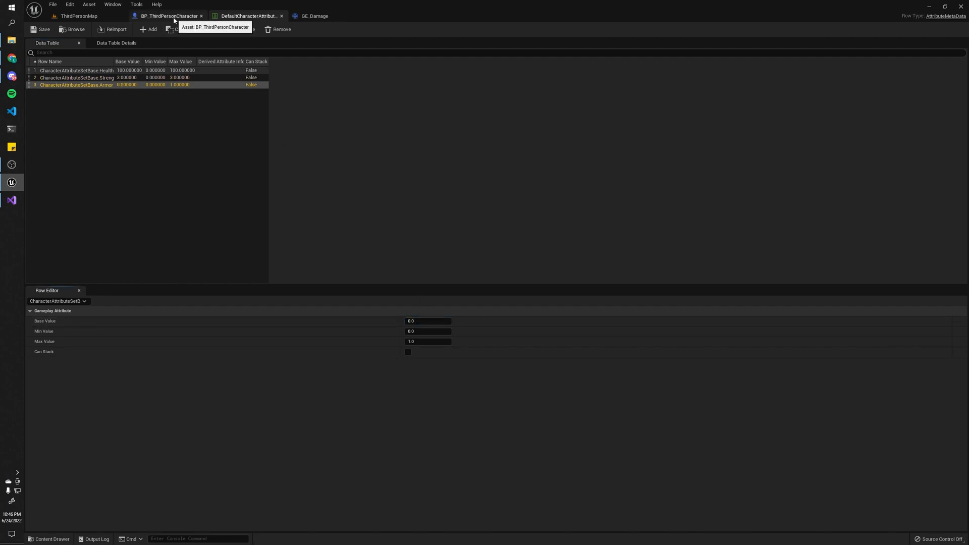
{"action": "left_click", "coordinate": [169, 15]}
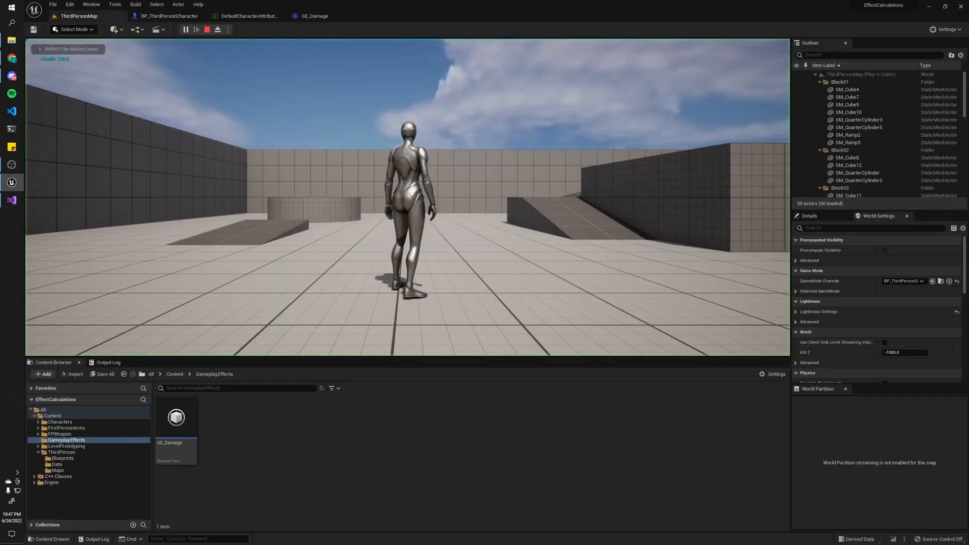
{"action": "left_click", "coordinate": [197, 29]}
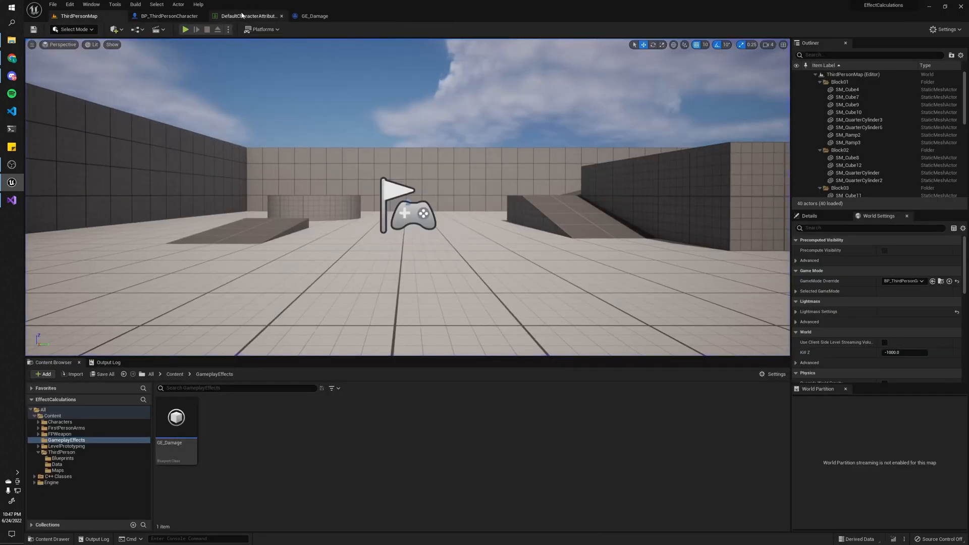
Change the Armor base value, play-test again, and return to the attributes table.
{"action": "left_click", "coordinate": [246, 15]}
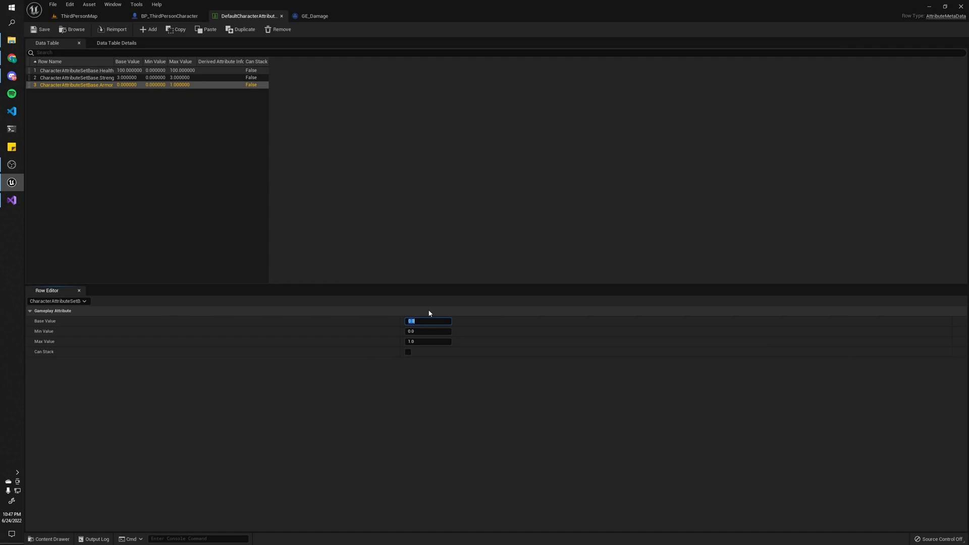
{"action": "left_click", "coordinate": [78, 15]}
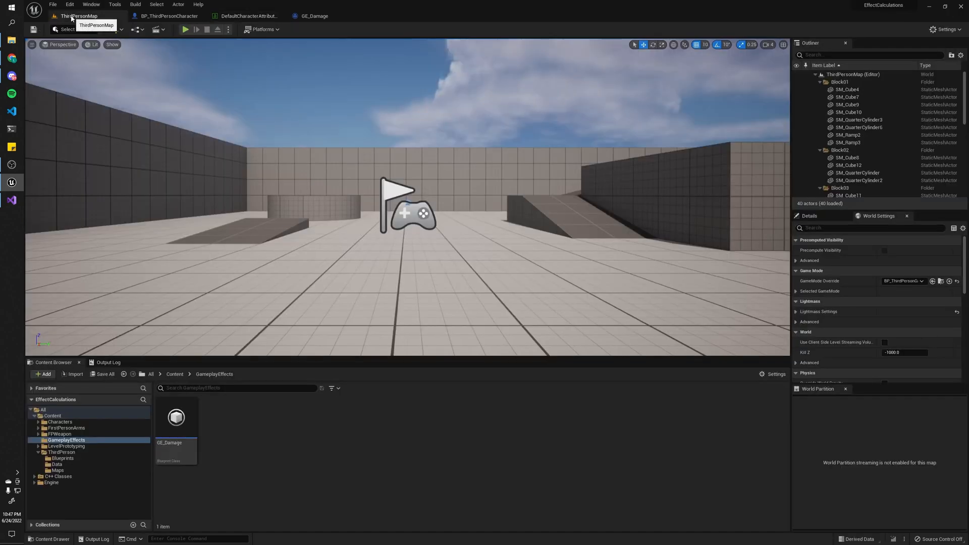
{"action": "left_click", "coordinate": [184, 30]}
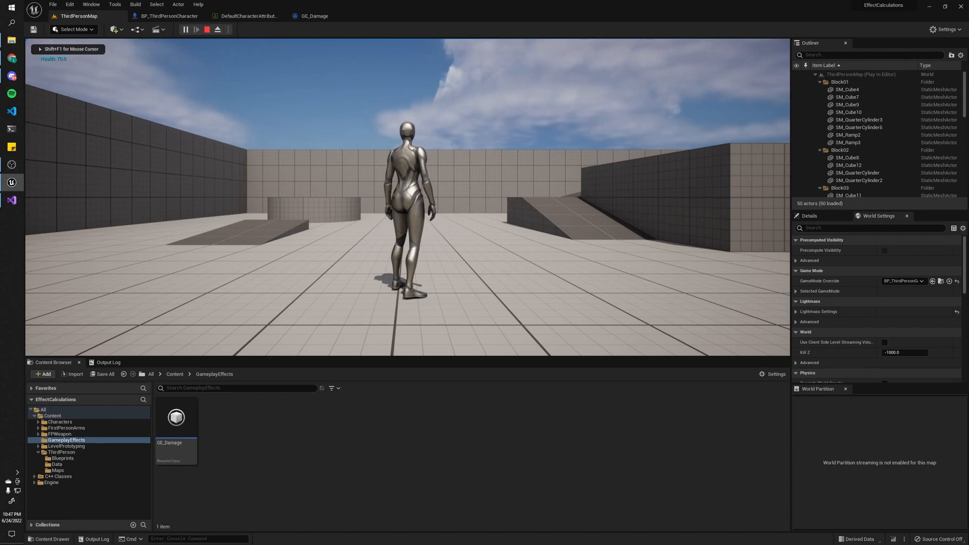
{"action": "left_click", "coordinate": [247, 16]}
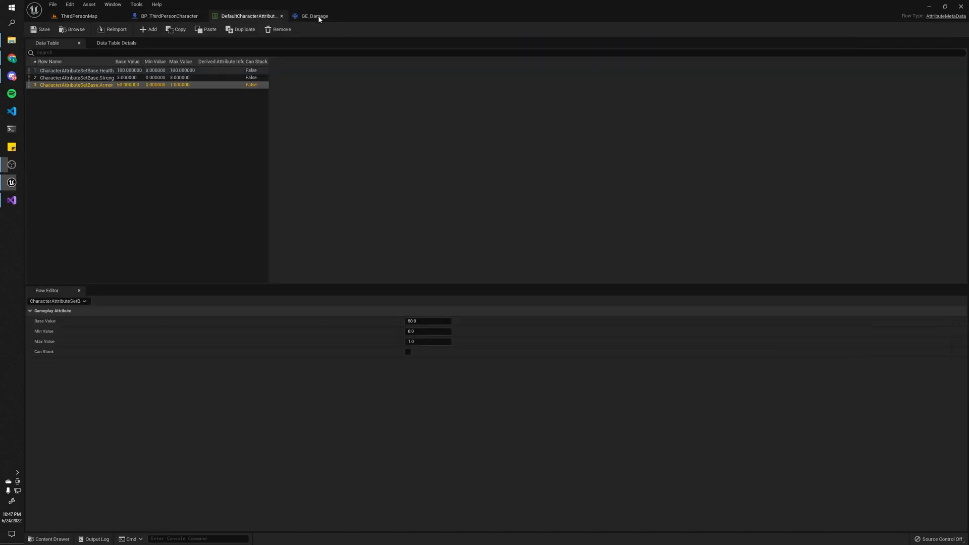
Add a Damage FGameplayAttributeData to CharacterAttributeSetBase.h and return to GEC_DamageExecution.cpp.
{"action": "left_click", "coordinate": [167, 15]}
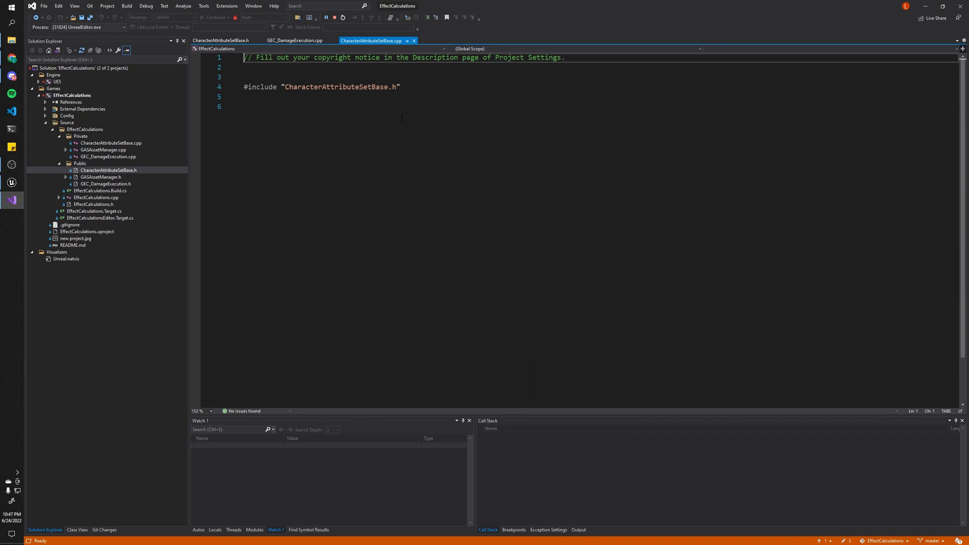
{"action": "left_click", "coordinate": [222, 40]}
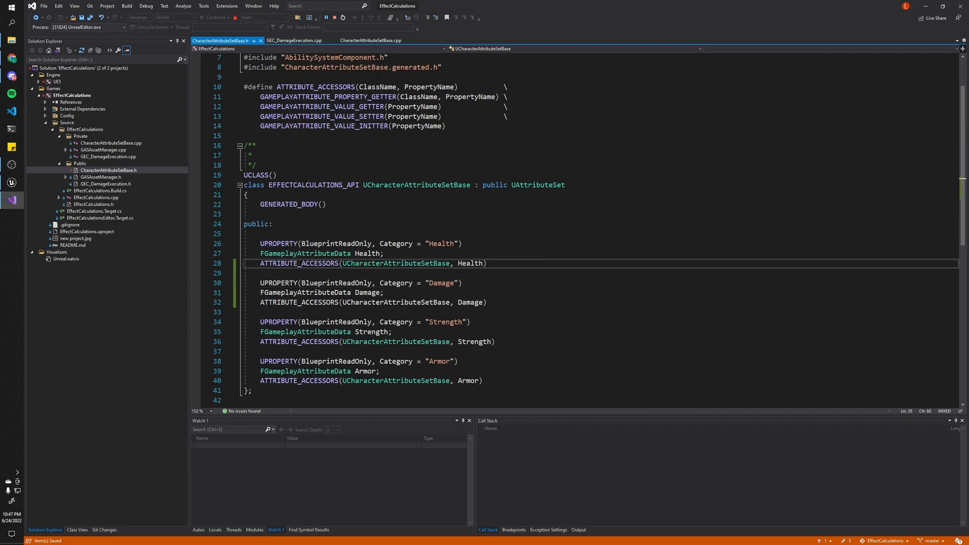
{"action": "left_click", "coordinate": [294, 40]}
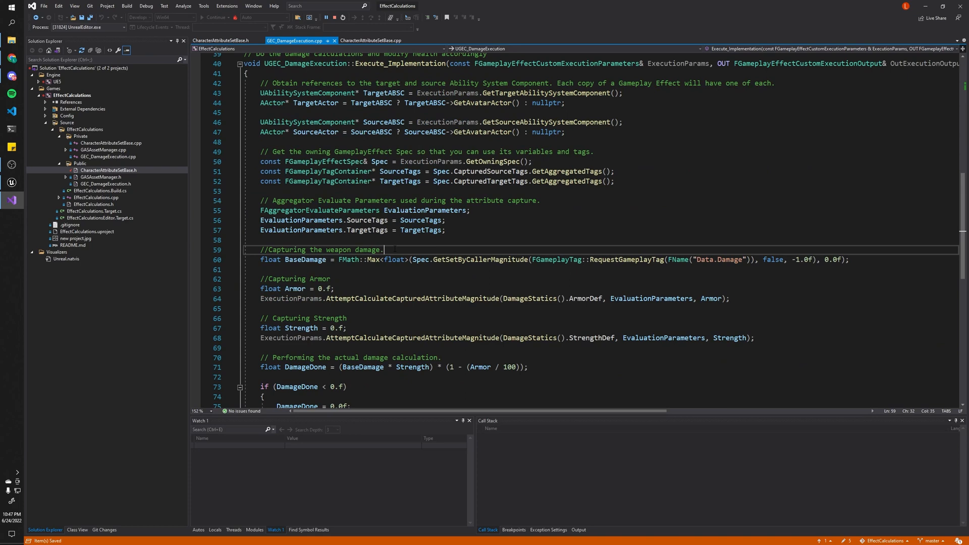
Initialise a Damage float to 0.f and add the SetByCaller value onto it with +=.
{"action": "type", "text": "float 0."}
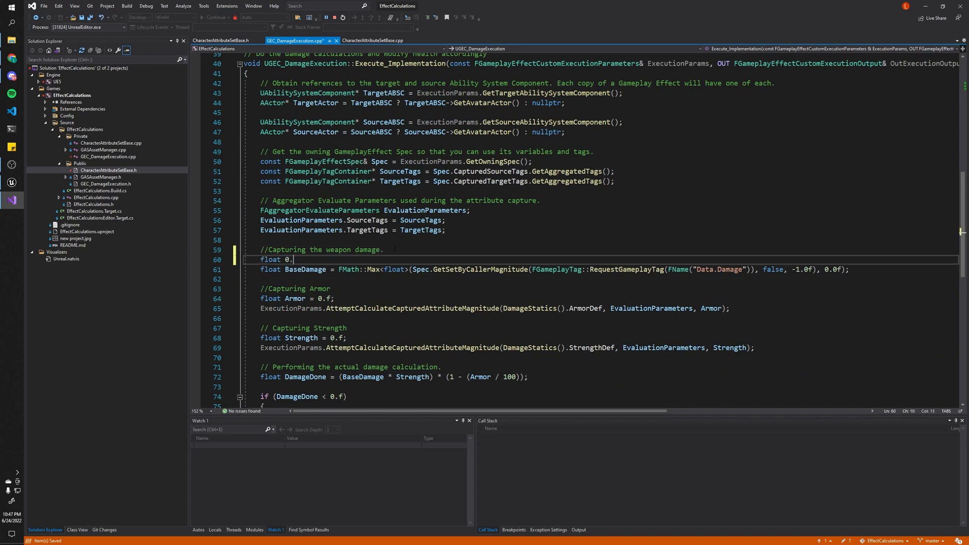
{"action": "type", "text": "Da"}
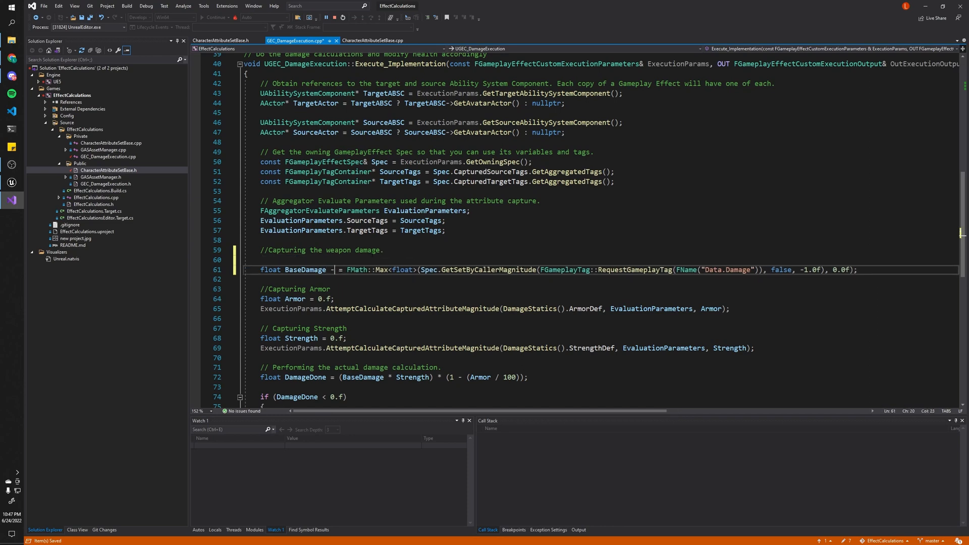
{"action": "type", "text": "= 0.f"}
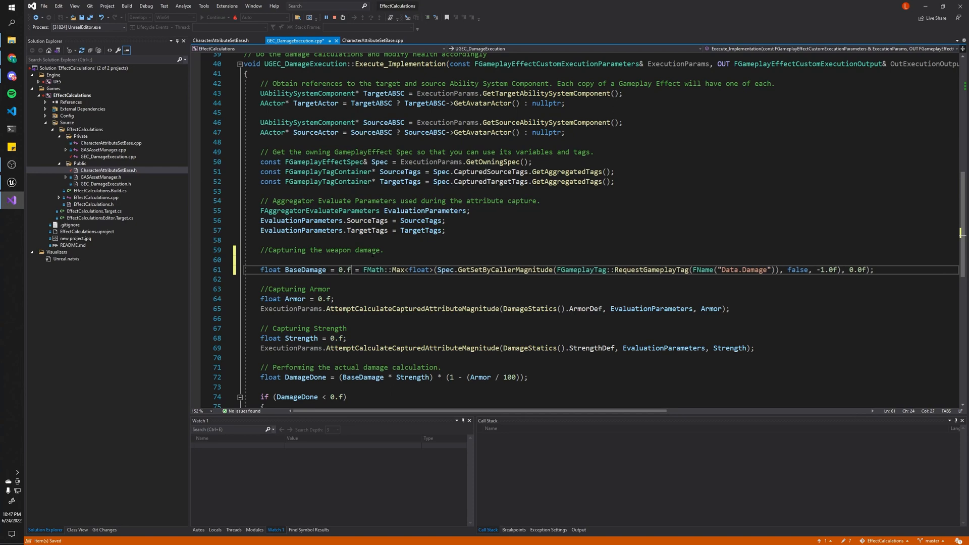
{"action": "key", "text": "Enter"}
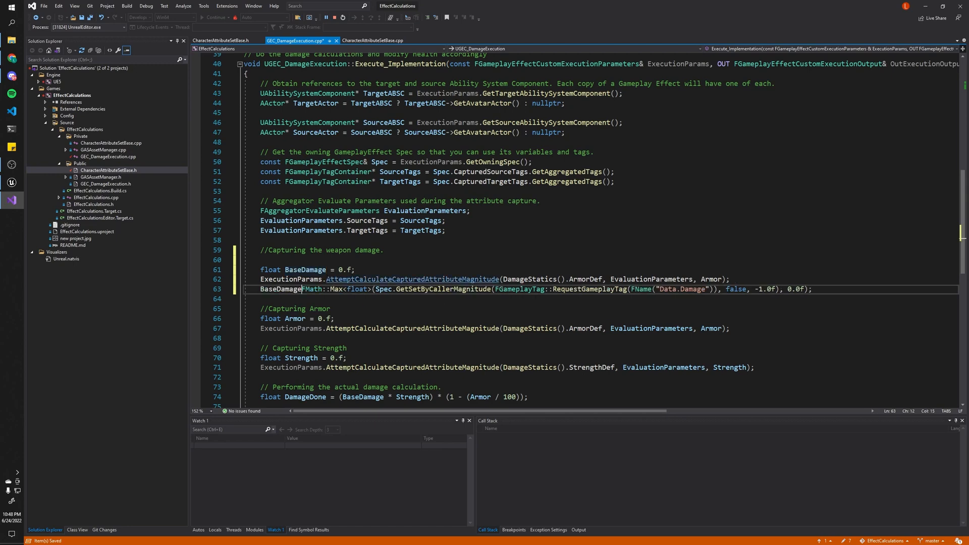
{"action": "type", "text": "+="}
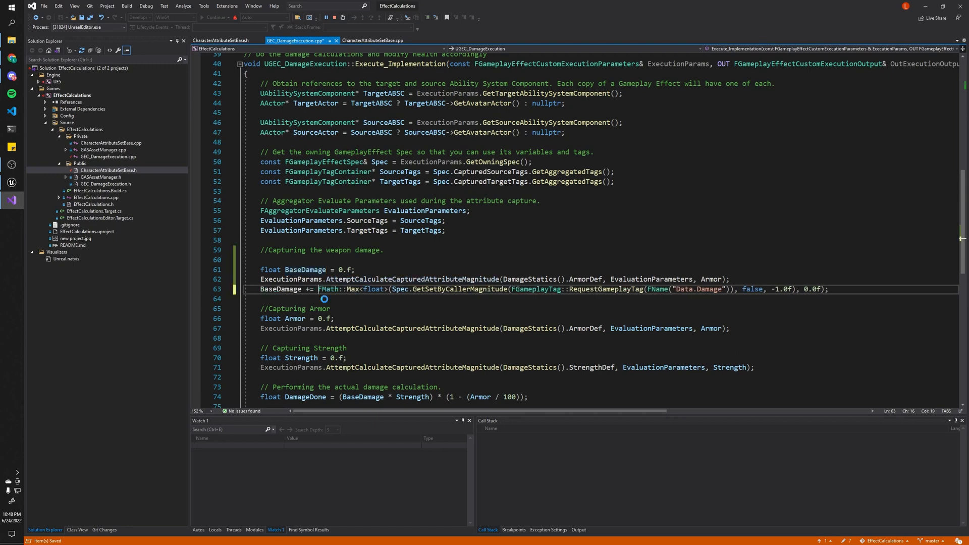
Add DamageDef and HealthDef lines to RelevantAttributesToCapture in the constructor.
{"action": "left_click", "coordinate": [478, 288]}
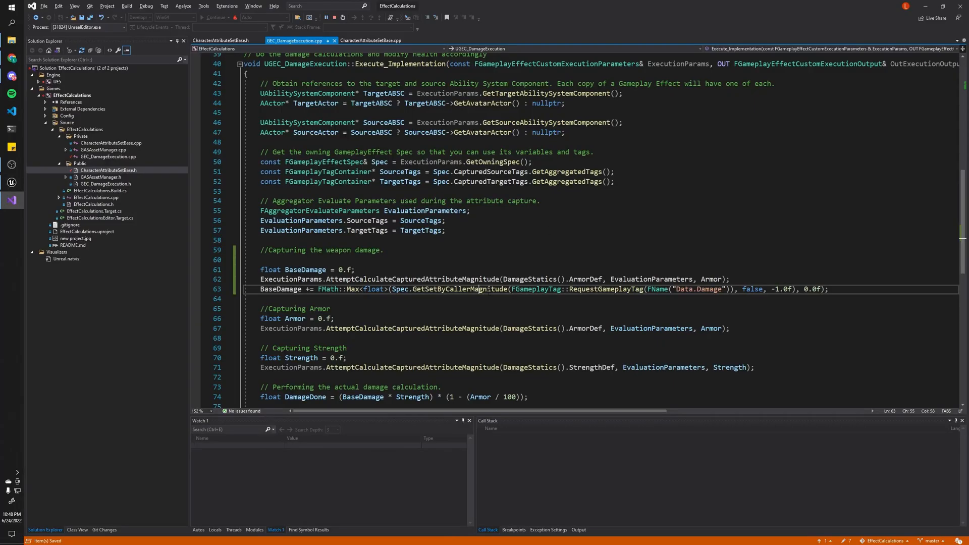
{"action": "double_click", "coordinate": [459, 290]}
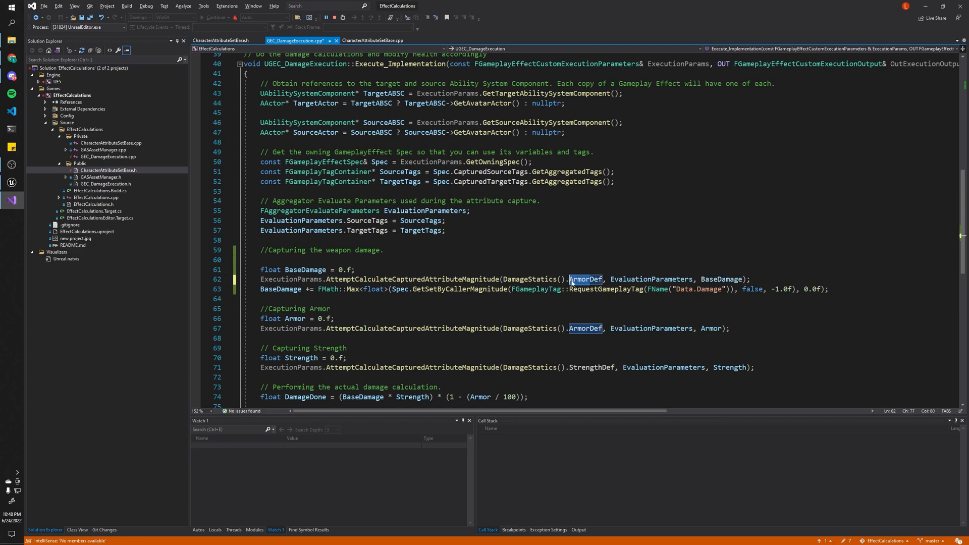
{"action": "type", "text": "DamageDef"}
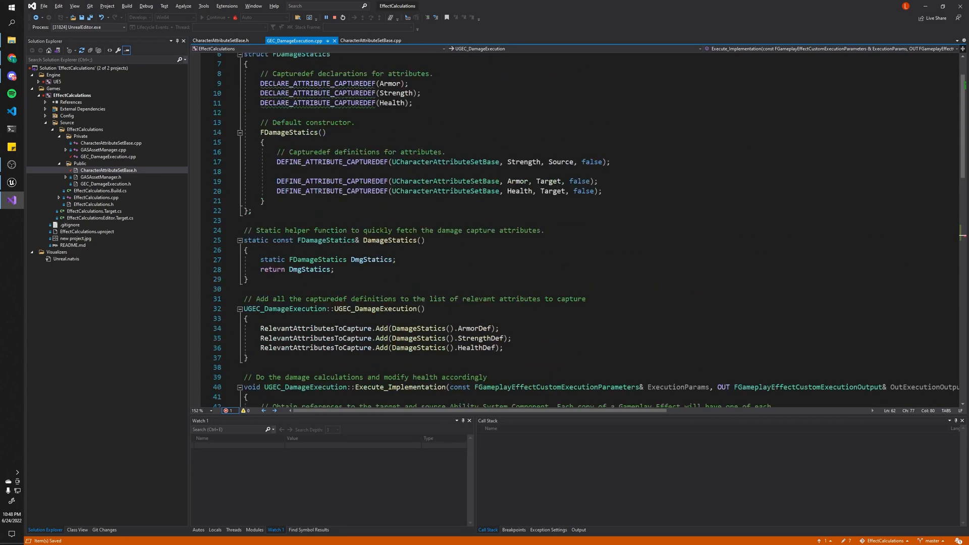
{"action": "type", "text": "RelevantAttributesToCapture.Add(DamageStatics().HealthDef);"}
{"action": "left_click", "coordinate": [600, 112]}
{"action": "type", "text": "DECLARE_ATTRIBUTE_CAPTUREDEF(Da);"}
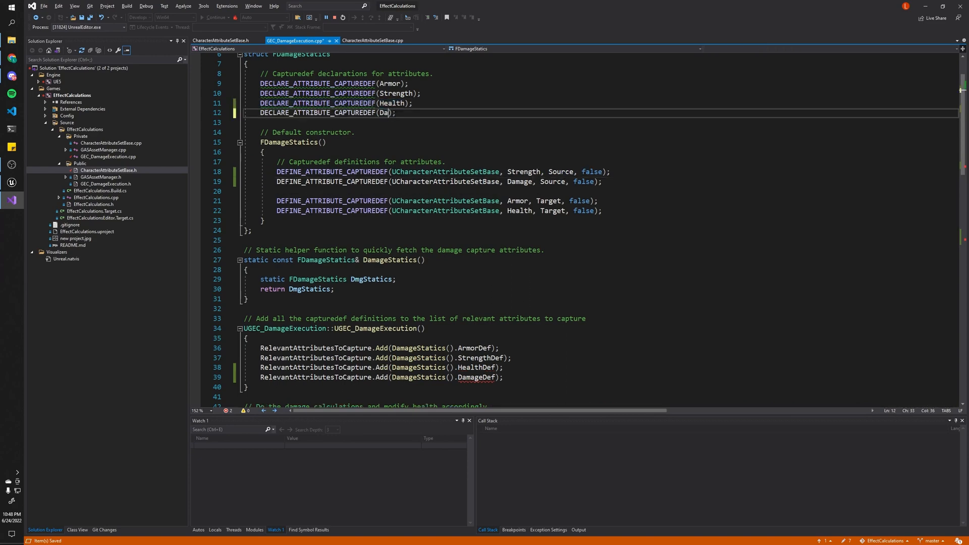
{"action": "scroll", "scroll_direction": "down", "scroll_amount": 3}
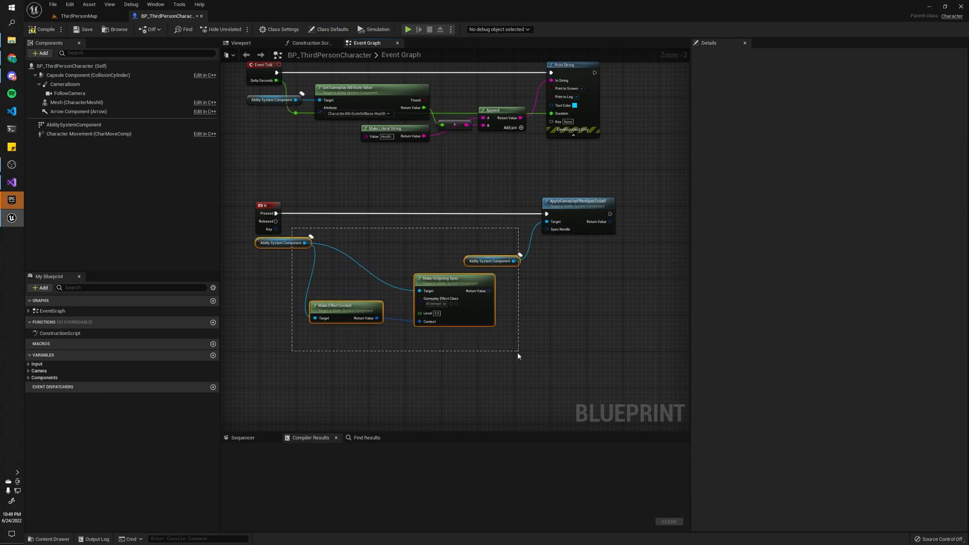
Replace the outgoing-spec nodes with an ApplyGameplayEffectToSelf node wired from Pressed.
{"action": "key", "text": "Delete"}
{"action": "type", "text": "apply gameplay e"}
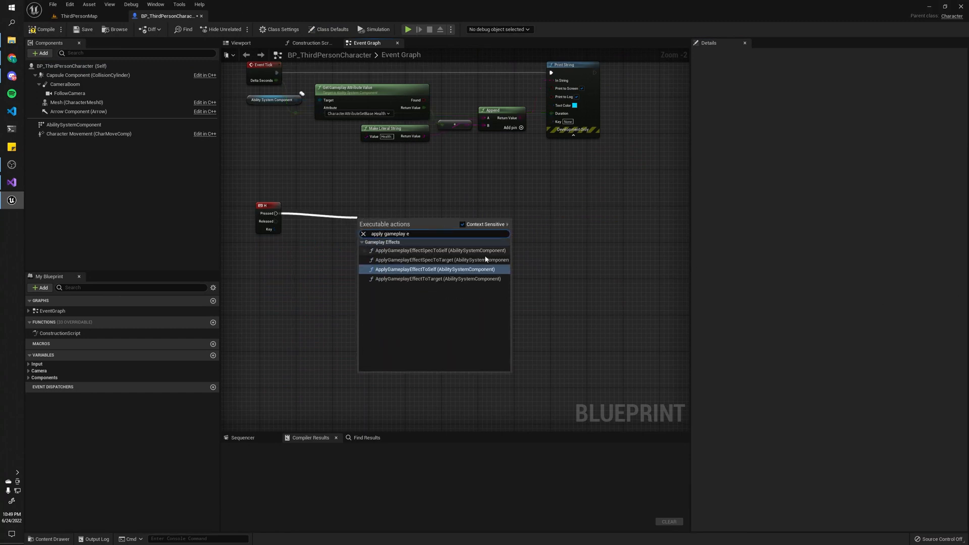
{"action": "left_click", "coordinate": [436, 268]}
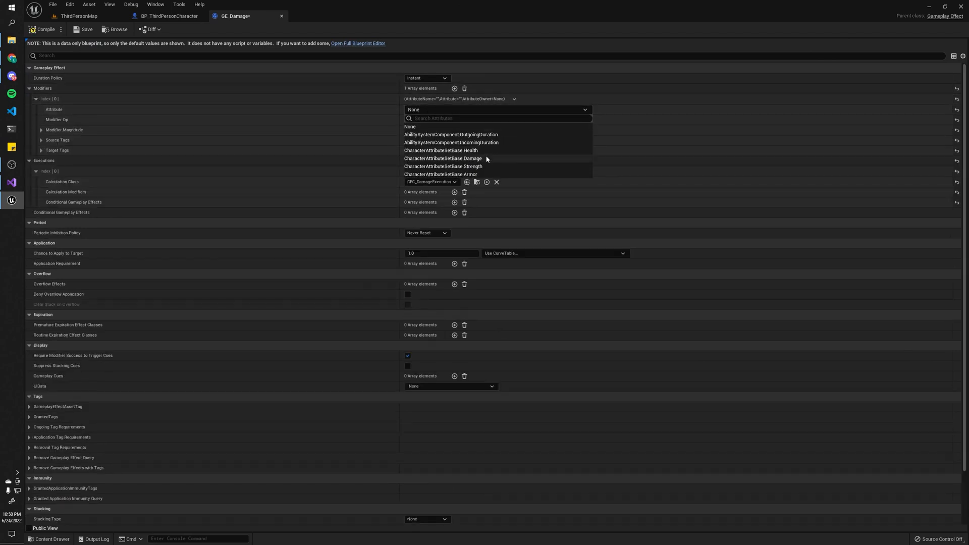
Set the modifier to Override CharacterAttributeSetBase.Damage with a Scalable Float magnitude.
{"action": "left_click", "coordinate": [442, 159]}
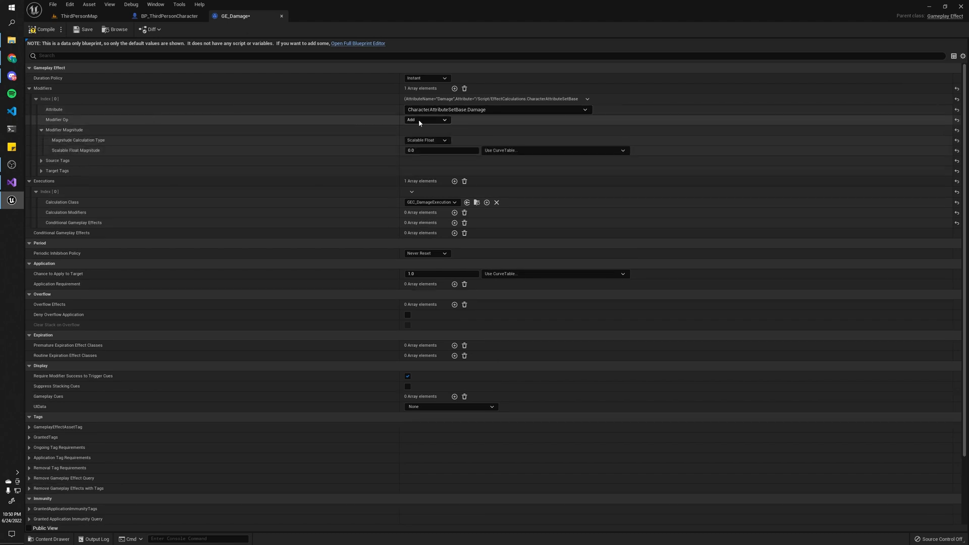
{"action": "left_click", "coordinate": [426, 119]}
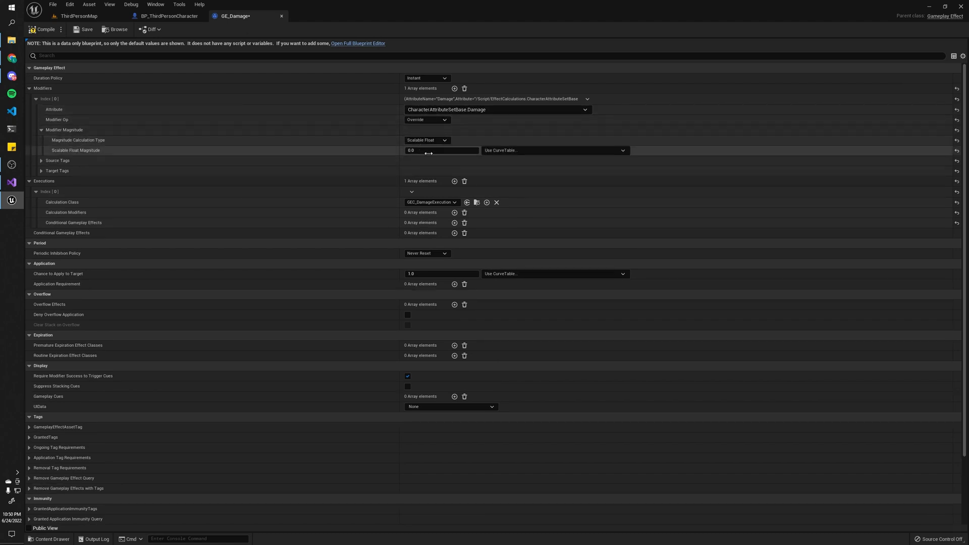
{"action": "left_click", "coordinate": [441, 150]}
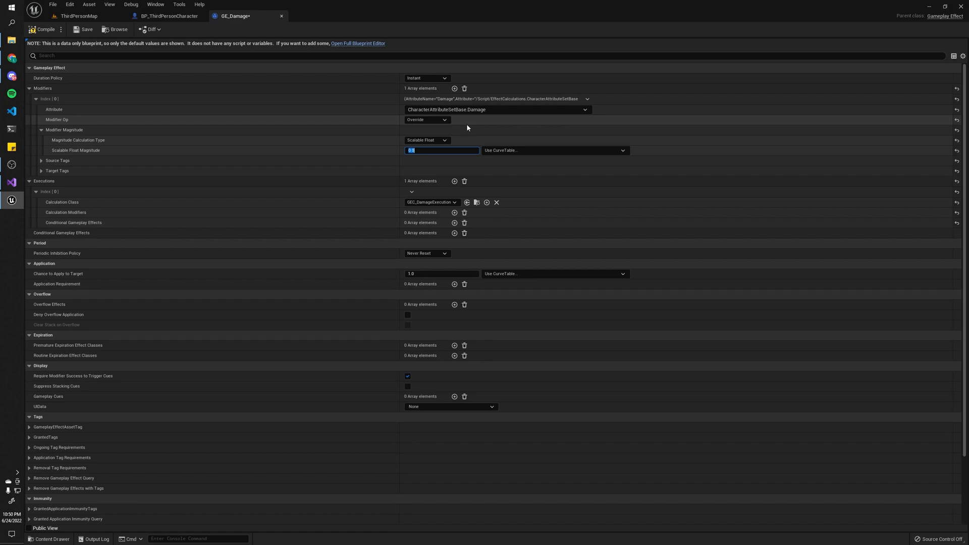
Return to ThirdPersonMap and play the level to test the damage.
{"action": "left_click", "coordinate": [79, 15]}
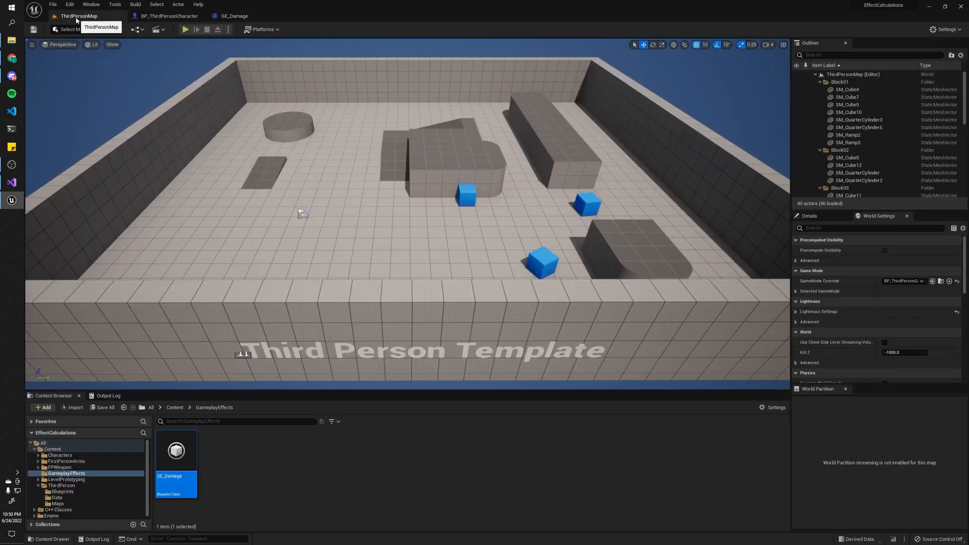
{"action": "left_click", "coordinate": [185, 29]}
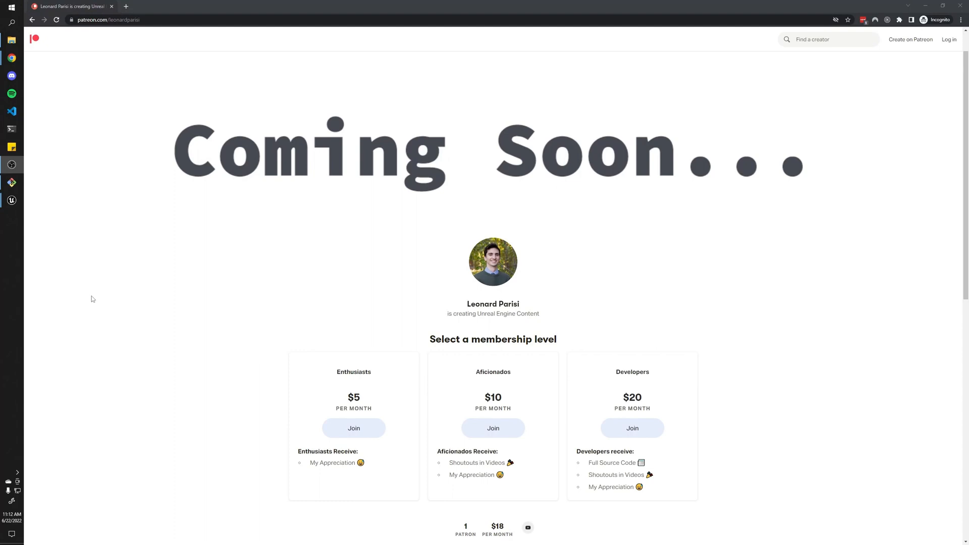
{"action": "mouse_move", "coordinate": [231, 254]}
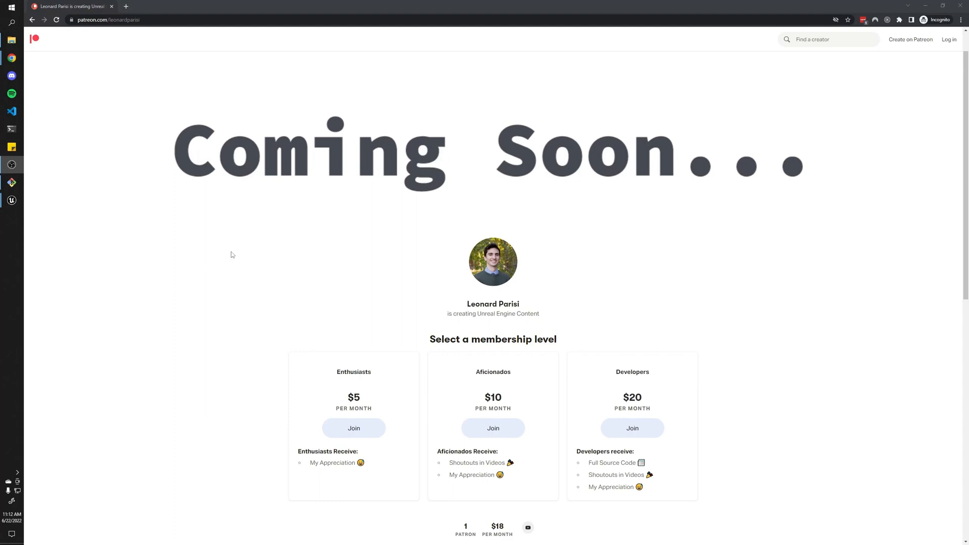